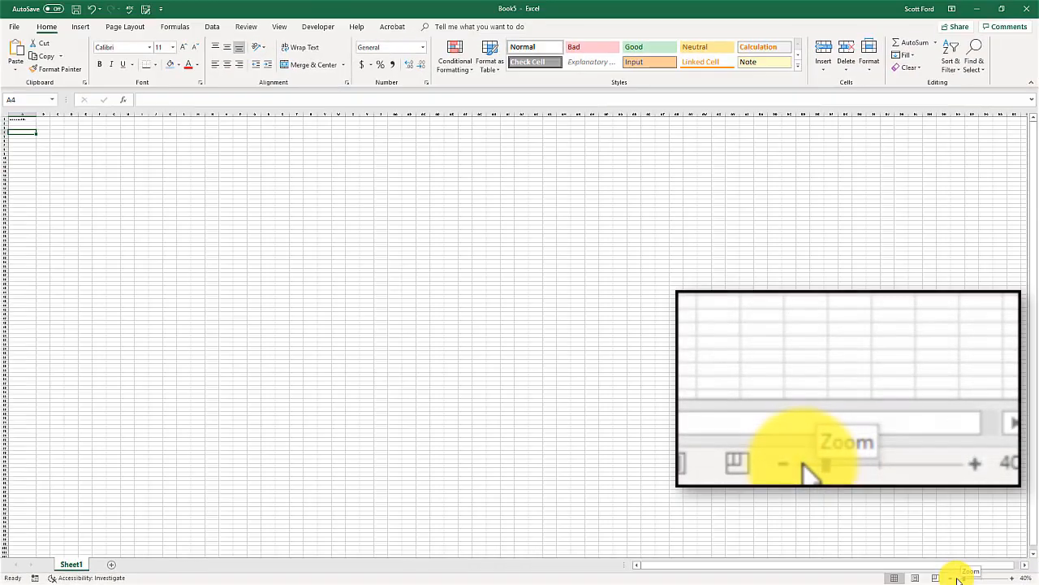
- Magnify the sheet to 400% with the status-bar zoom slider so A1's text is readable
{"action": "left_click", "coordinate": [782, 463]}
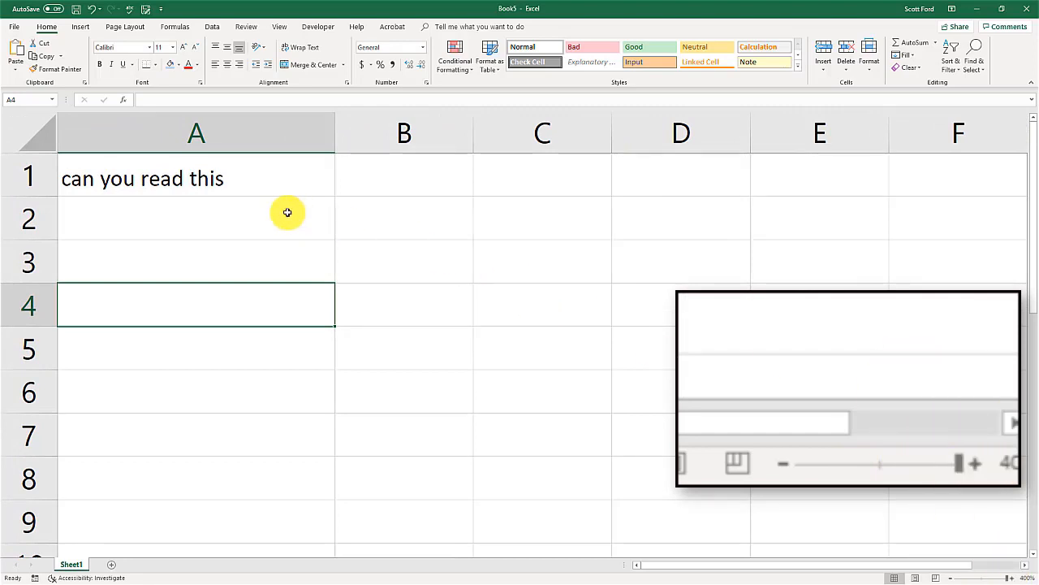
{"action": "mouse_move", "coordinate": [829, 369]}
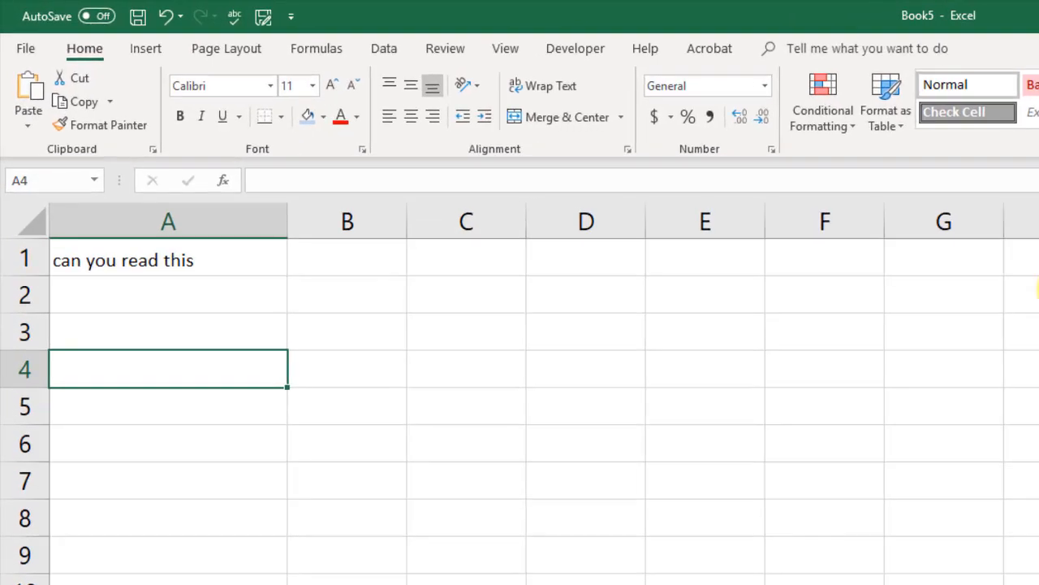
- Show the View ribbon, bring up the Zoom dialog and cancel it without changing magnification
{"action": "left_click", "coordinate": [505, 48]}
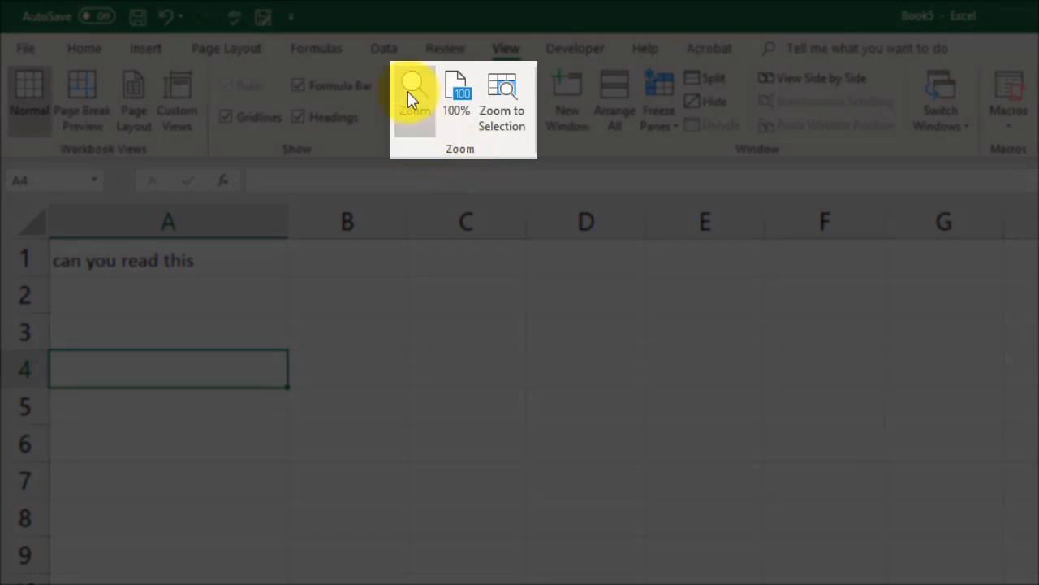
{"action": "left_click", "coordinate": [414, 93]}
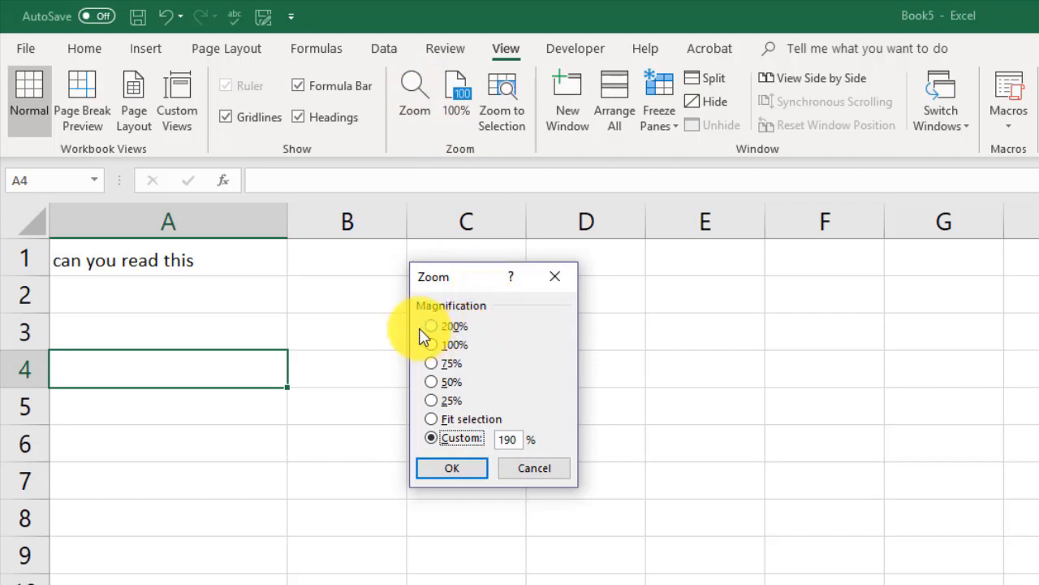
{"action": "mouse_move", "coordinate": [455, 367]}
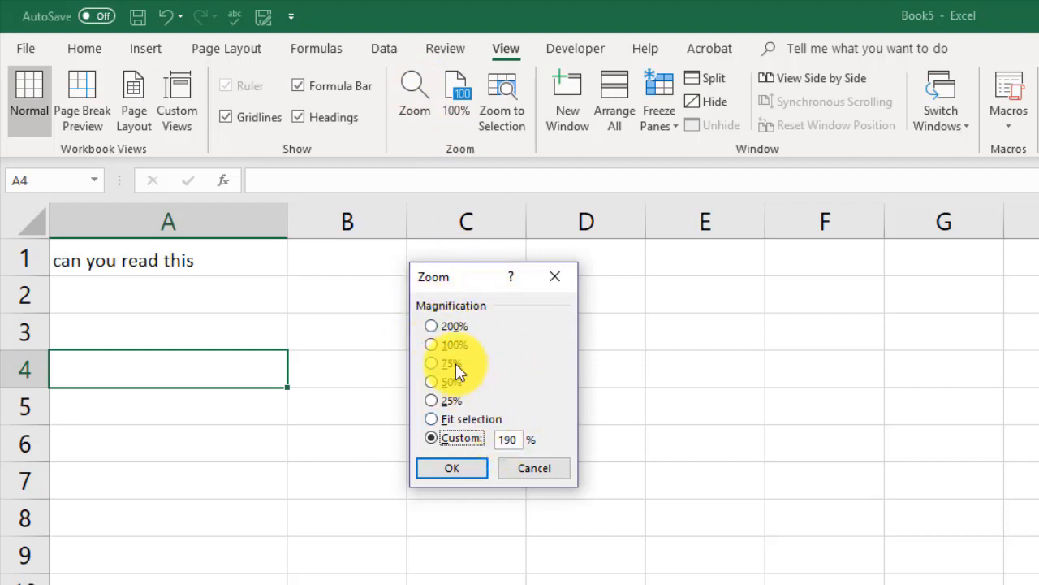
{"action": "mouse_move", "coordinate": [543, 440]}
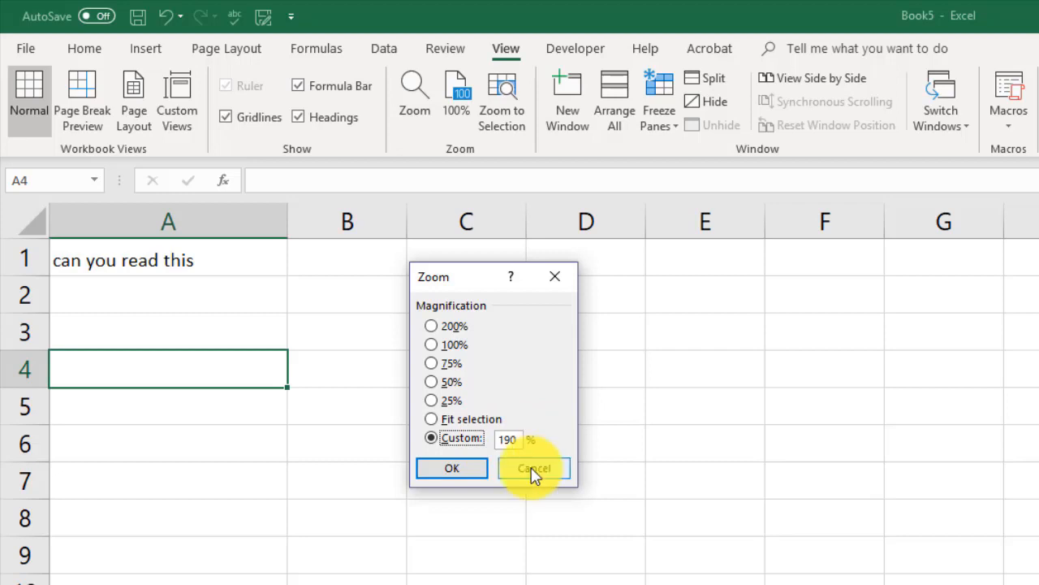
{"action": "left_click", "coordinate": [533, 468]}
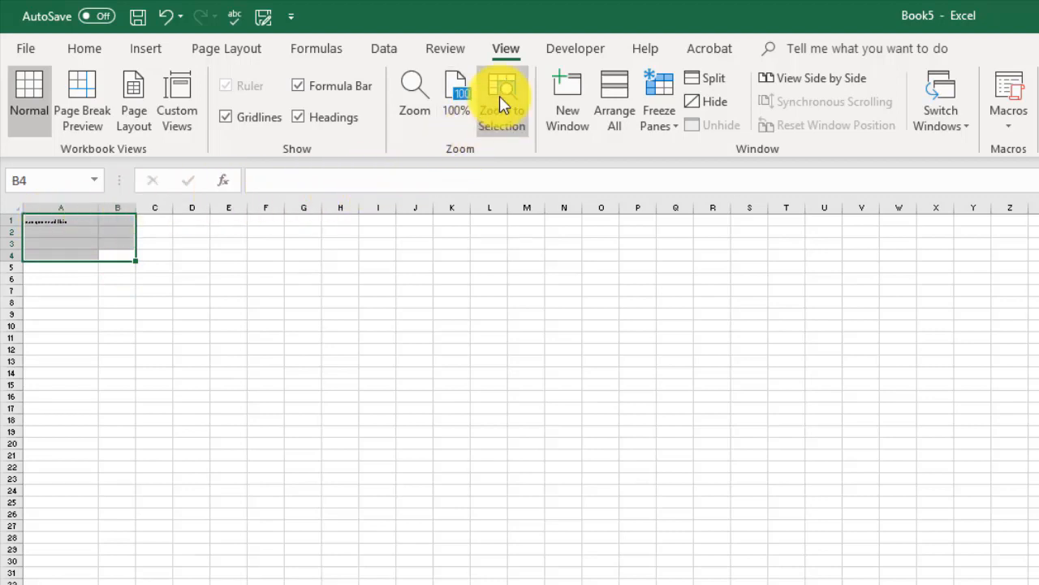
{"action": "mouse_move", "coordinate": [502, 101]}
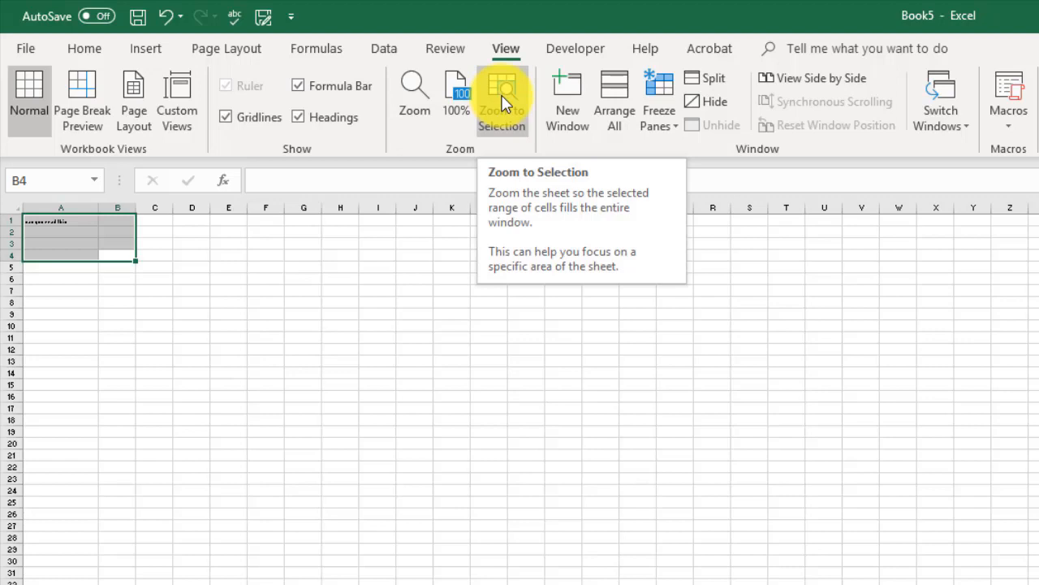
- Zoom to Selection so the range A1:B4 fills the window
{"action": "left_click", "coordinate": [502, 97]}
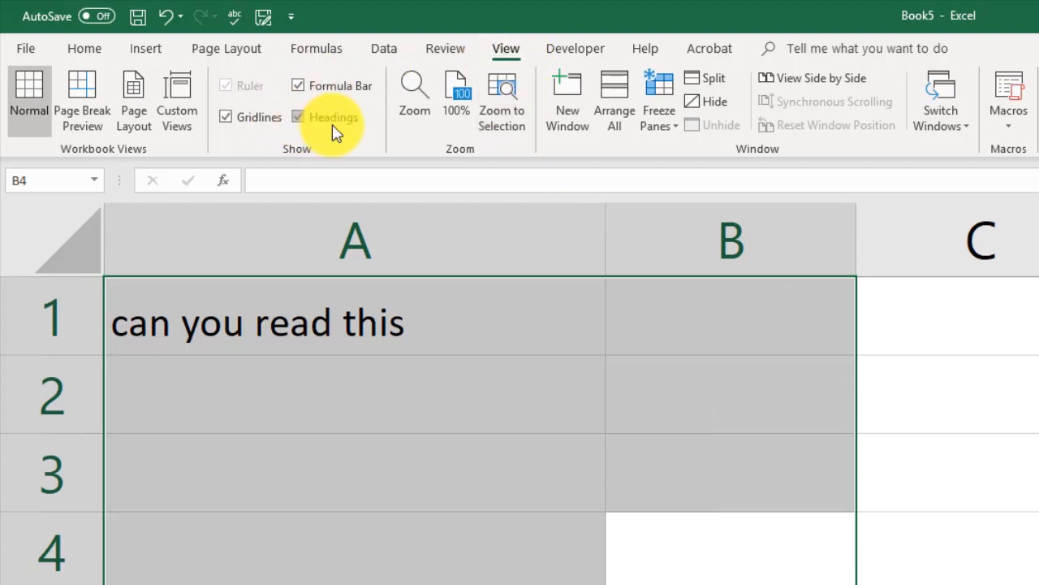
{"action": "mouse_move", "coordinate": [414, 90]}
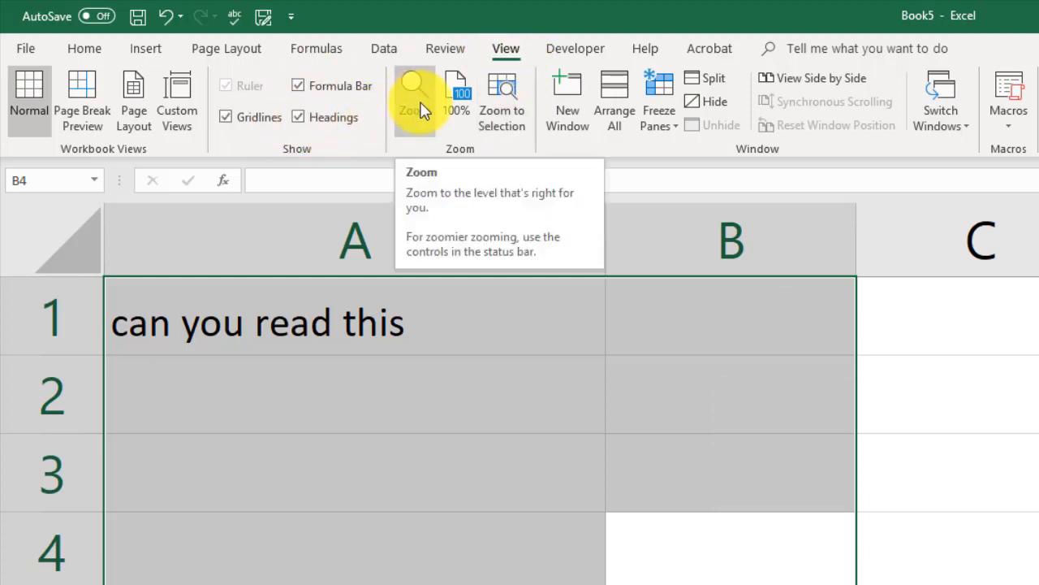
{"action": "mouse_move", "coordinate": [499, 442]}
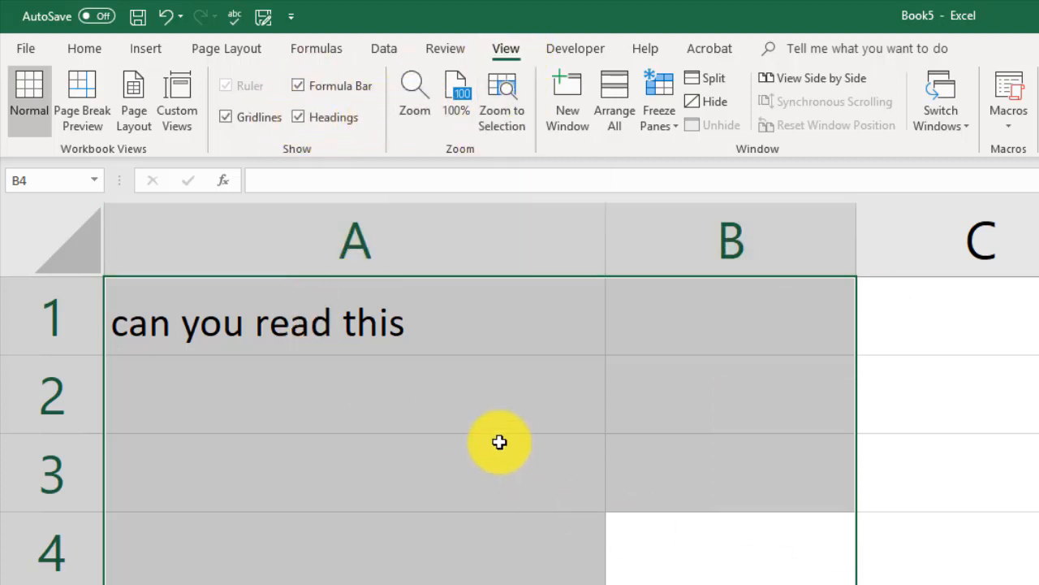
{"action": "mouse_move", "coordinate": [512, 166]}
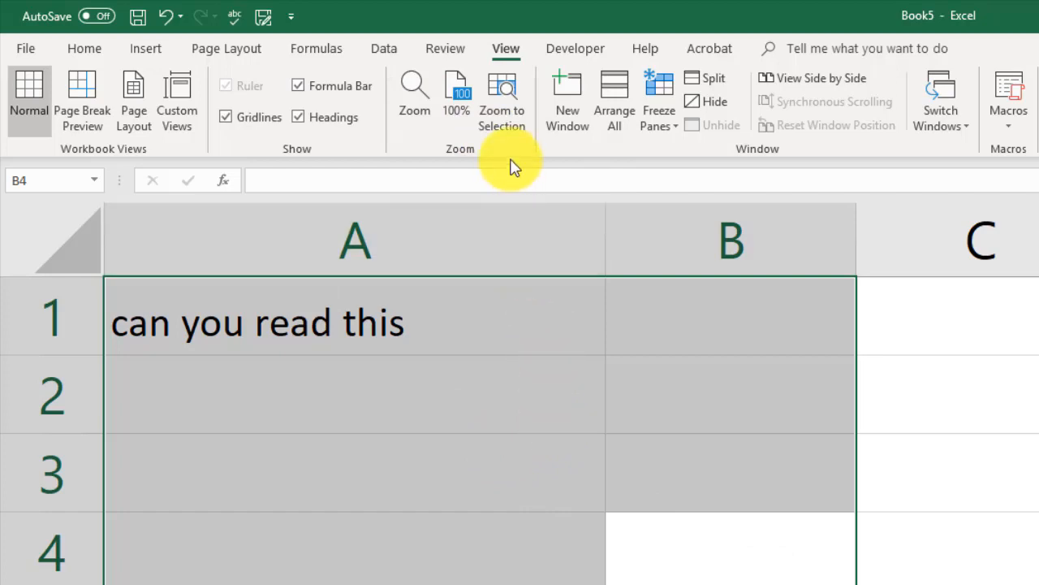
{"action": "mouse_move", "coordinate": [503, 109]}
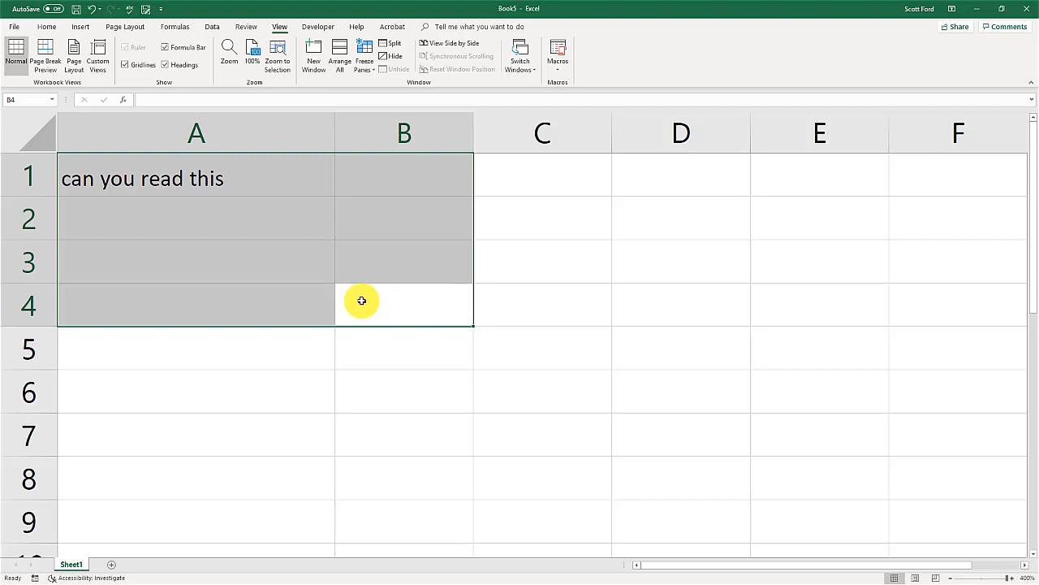
{"action": "key", "text": "alt+tab"}
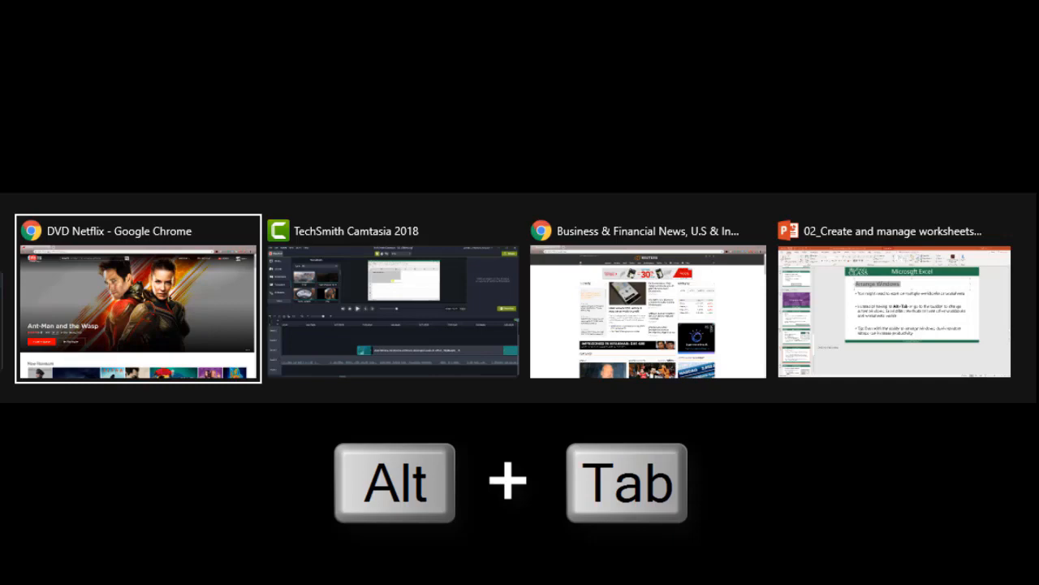
{"action": "key", "text": "Tab"}
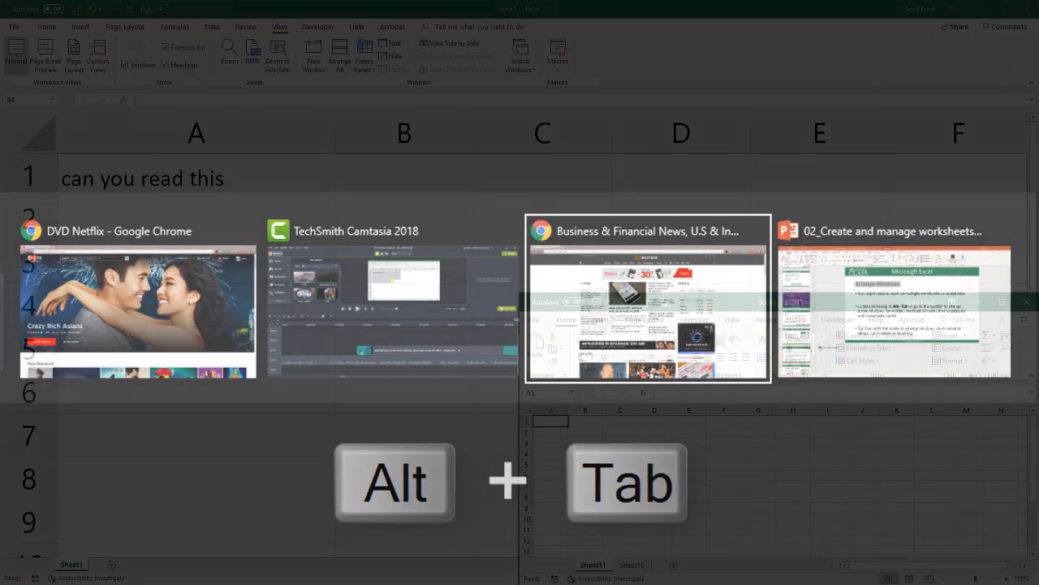
{"action": "key", "text": "alt+tab"}
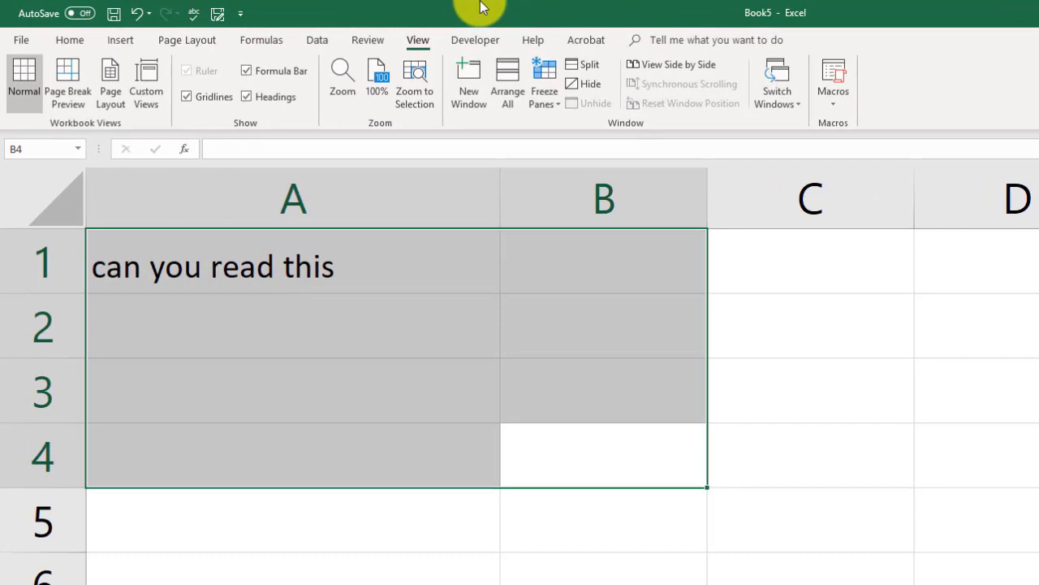
{"action": "mouse_move", "coordinate": [418, 40]}
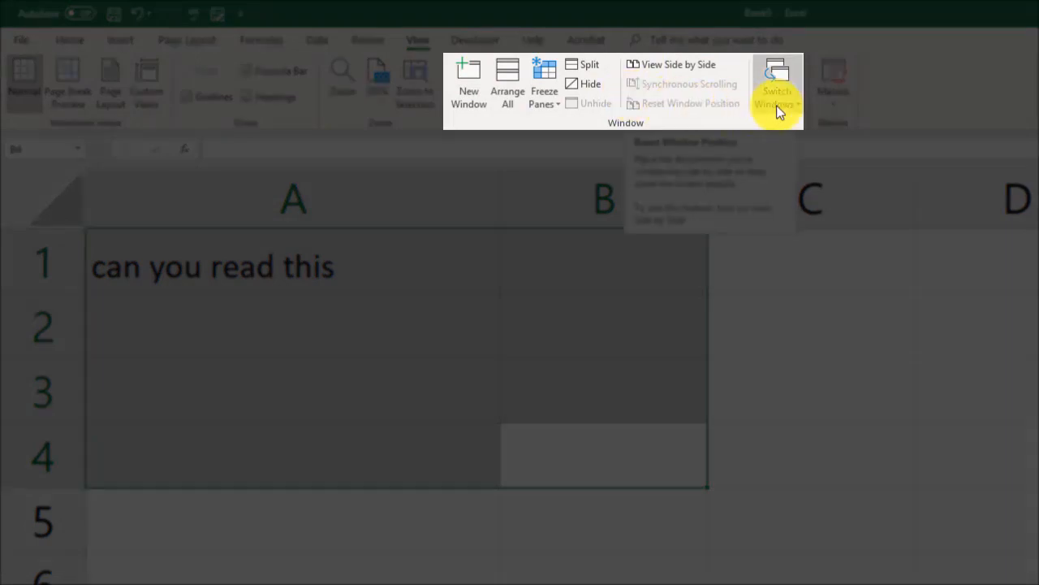
- Bring Book4 and then Book3 to the front using Switch Windows
{"action": "left_click", "coordinate": [777, 89]}
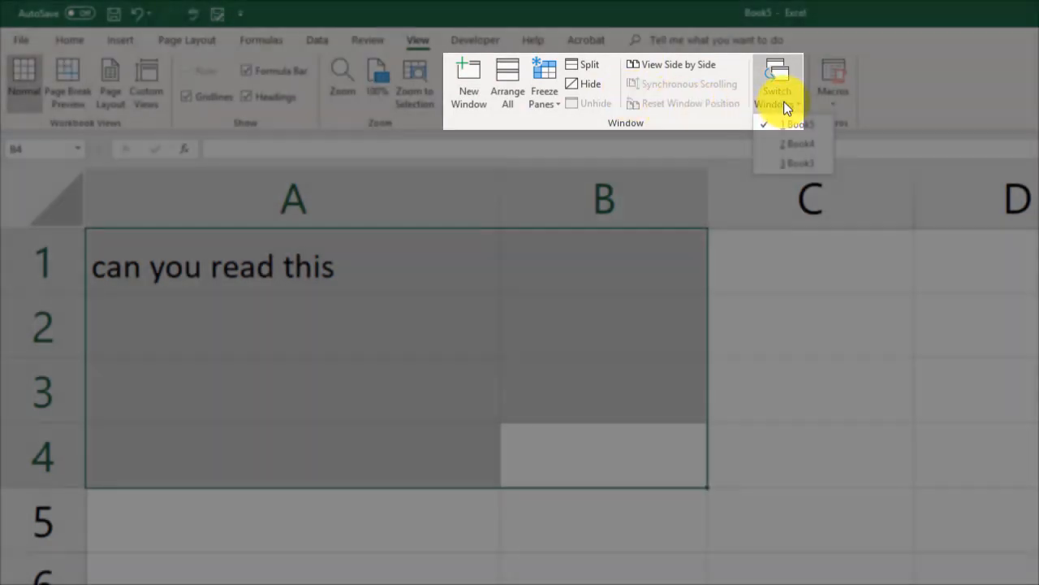
{"action": "mouse_move", "coordinate": [787, 144]}
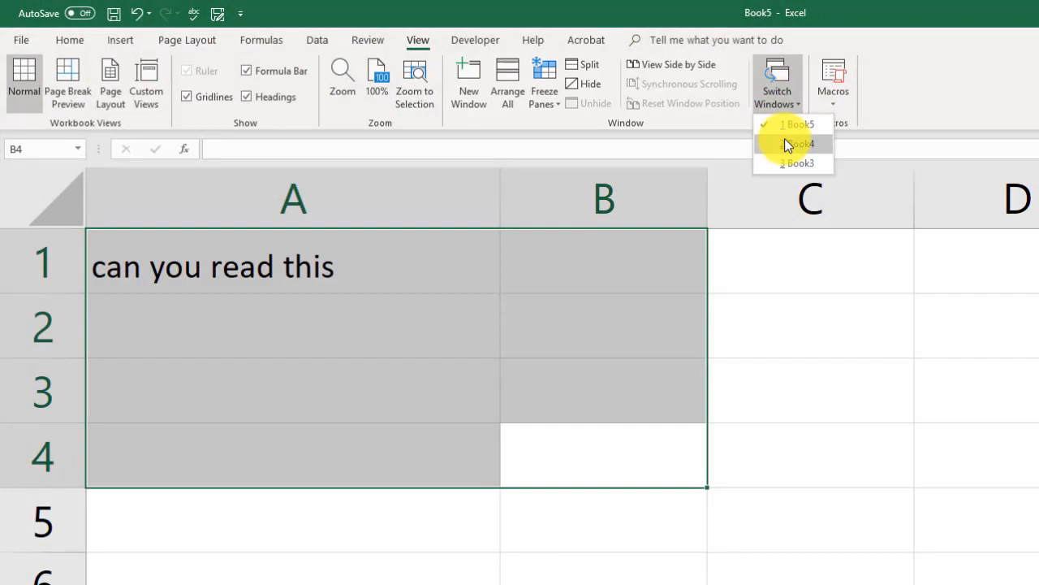
{"action": "left_click", "coordinate": [798, 144]}
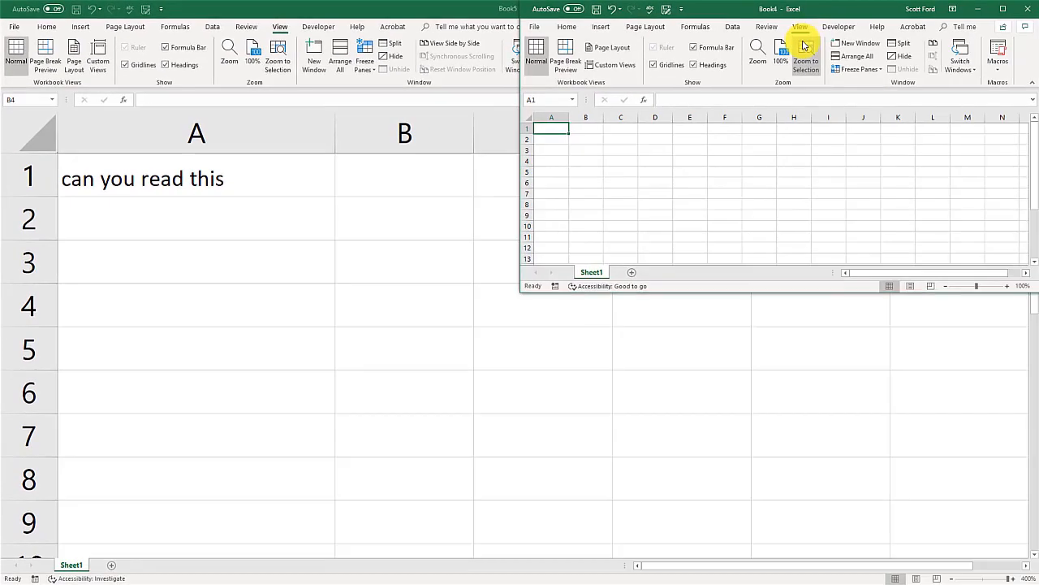
{"action": "left_click", "coordinate": [959, 57]}
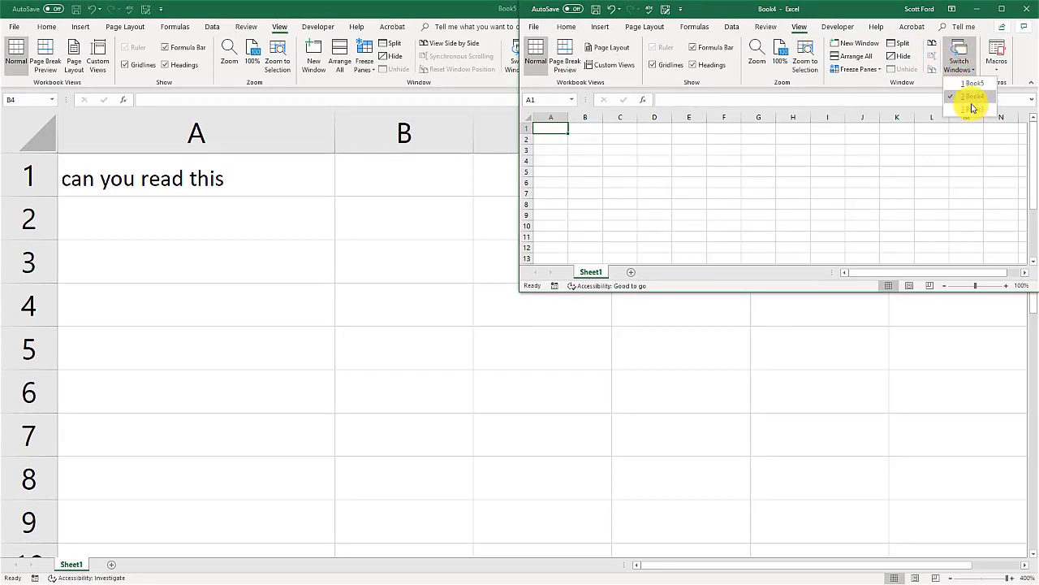
{"action": "left_click", "coordinate": [972, 105]}
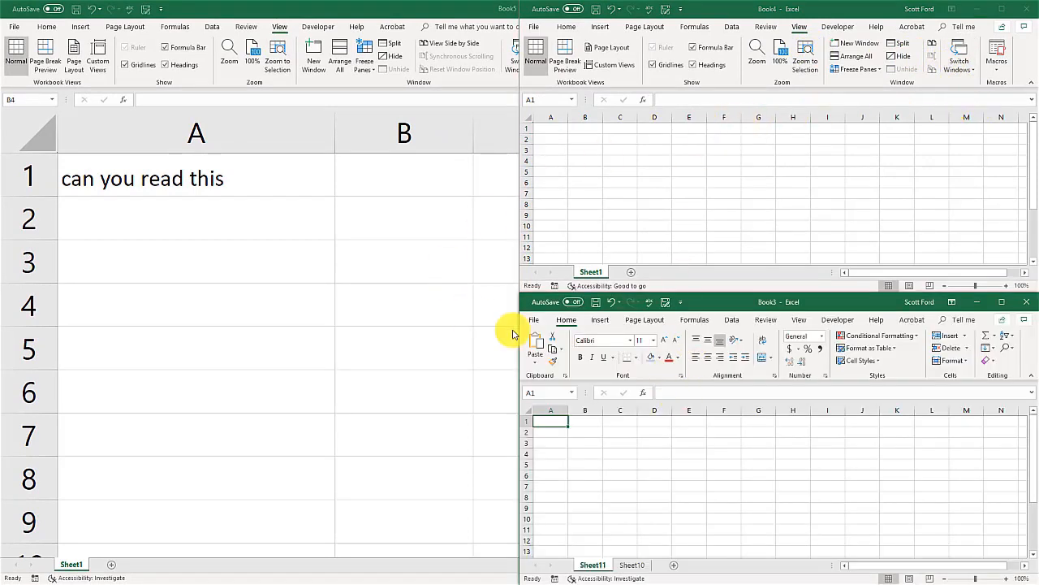
{"action": "mouse_move", "coordinate": [717, 335]}
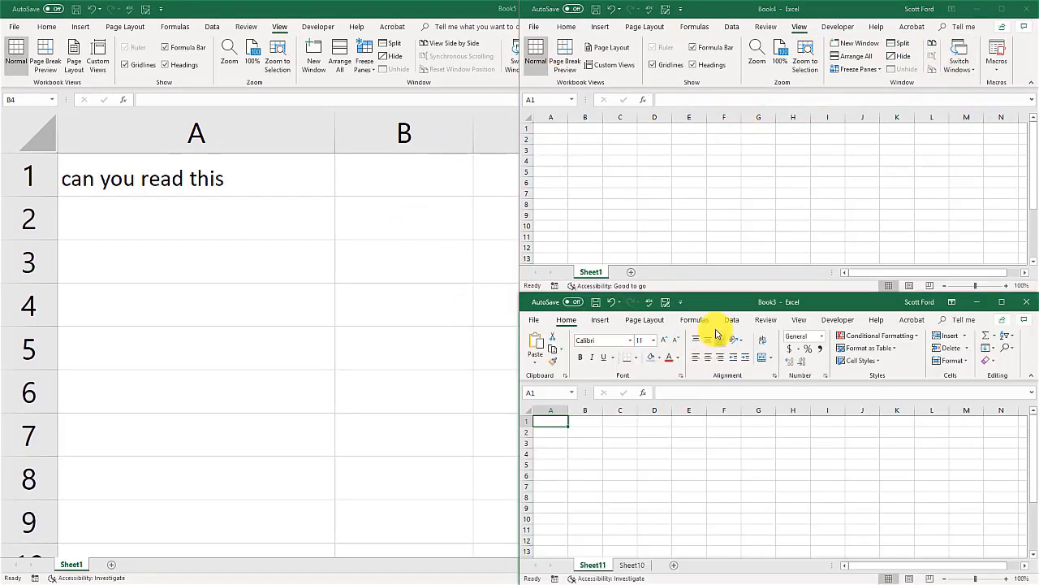
{"action": "mouse_move", "coordinate": [696, 225]}
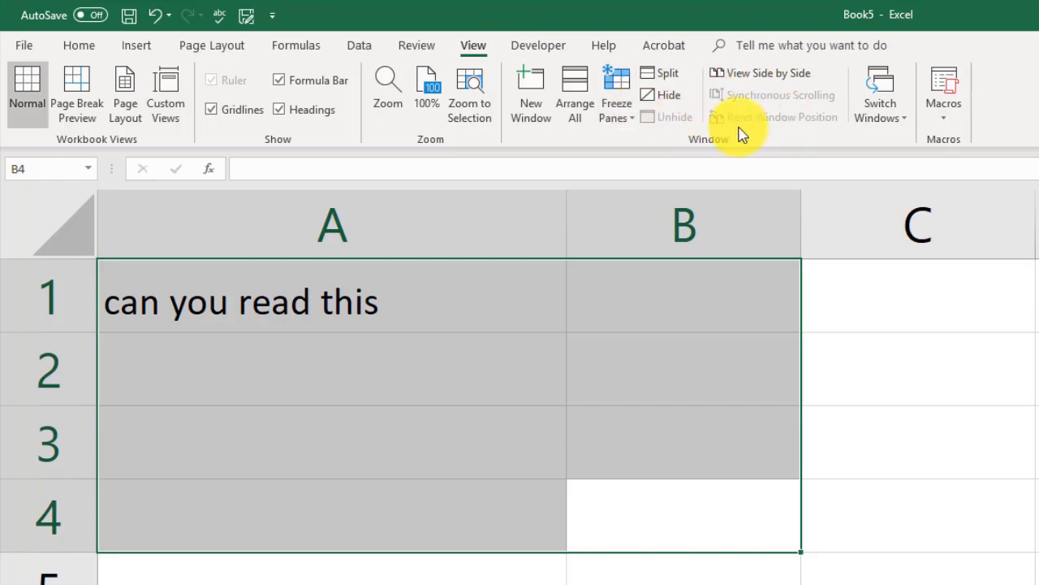
{"action": "mouse_move", "coordinate": [575, 93]}
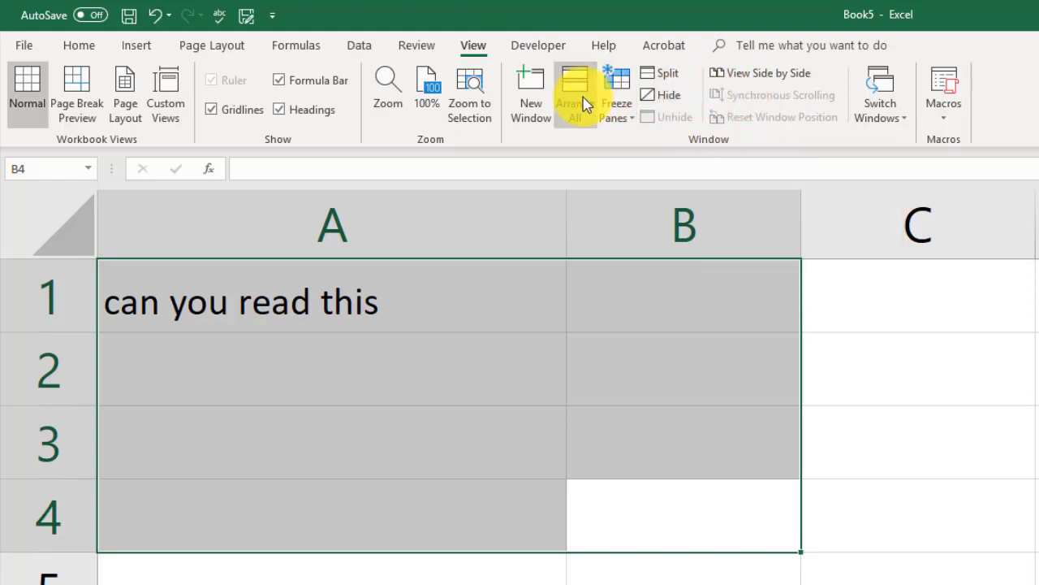
- Arrange the three workbooks tiled, then horizontal, then vertical, and maximize Book4
{"action": "left_click", "coordinate": [575, 94]}
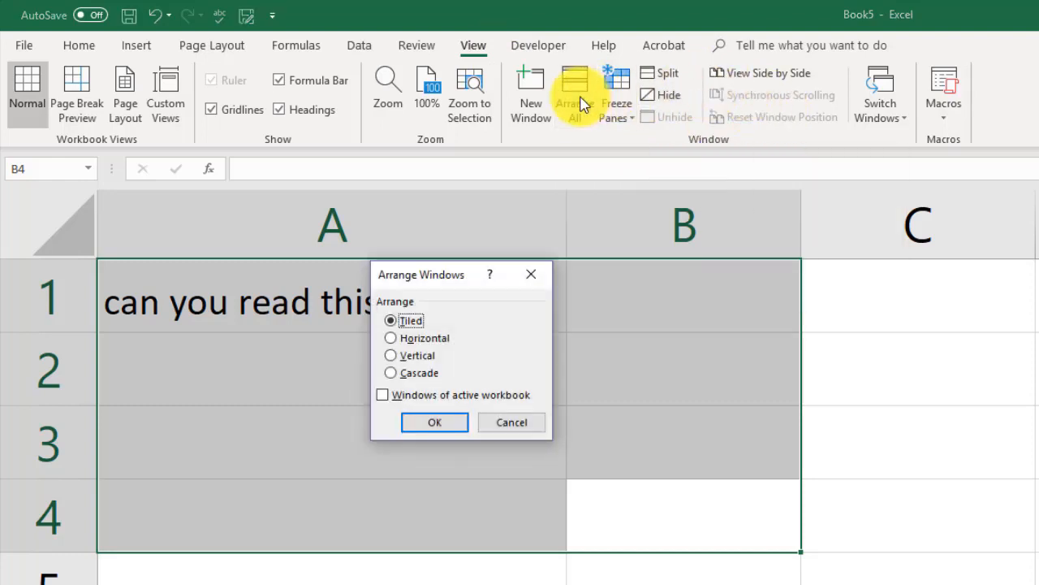
{"action": "mouse_move", "coordinate": [536, 174]}
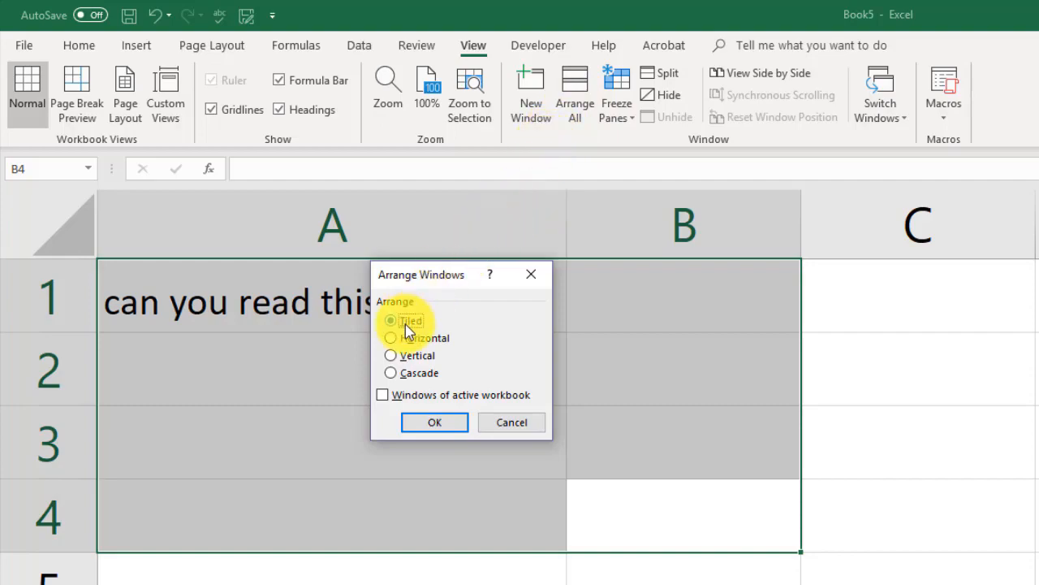
{"action": "left_click", "coordinate": [434, 421]}
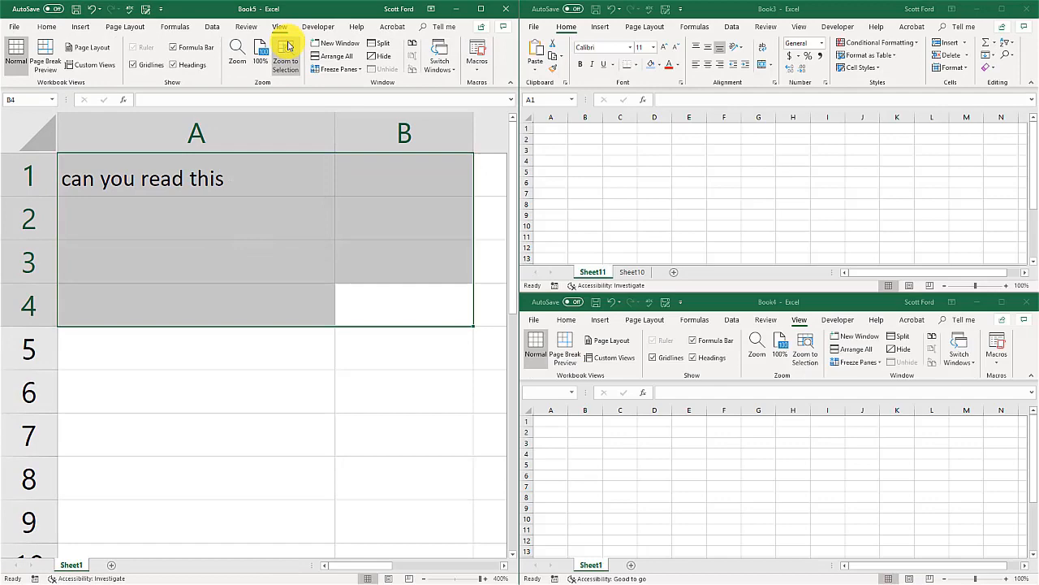
{"action": "left_click", "coordinate": [334, 55]}
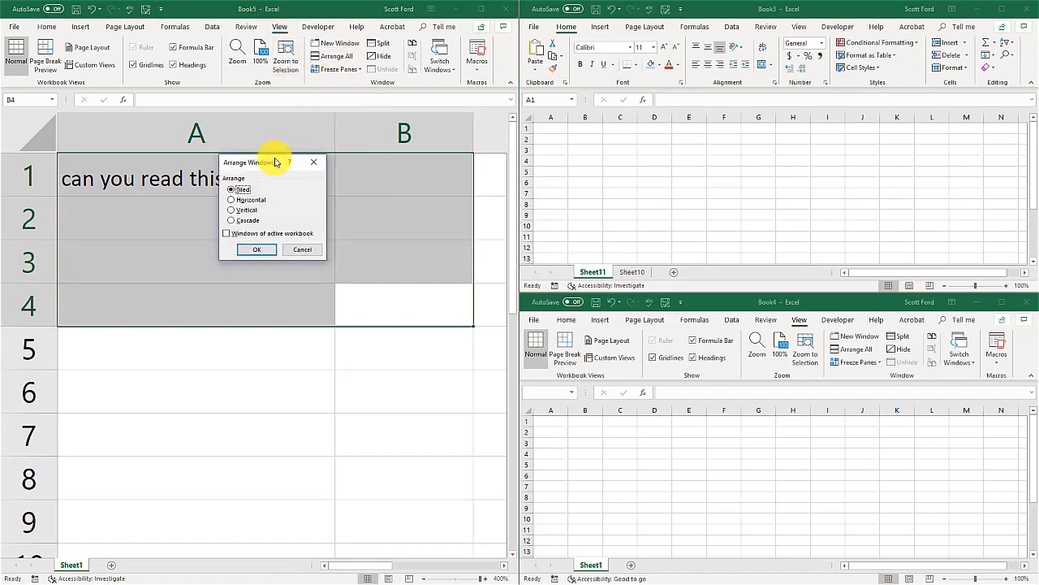
{"action": "left_click", "coordinate": [231, 200]}
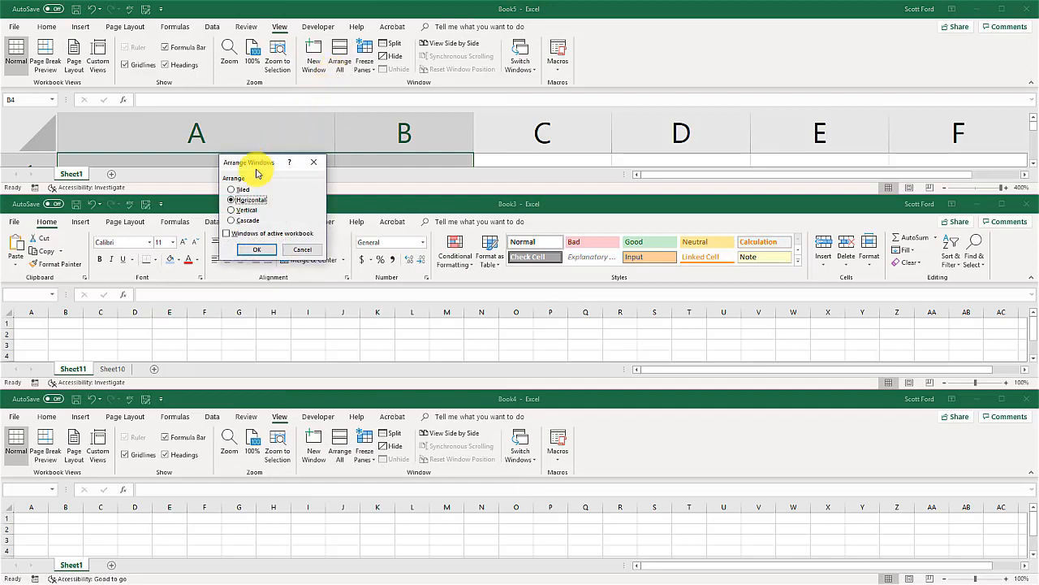
{"action": "left_click", "coordinate": [257, 250]}
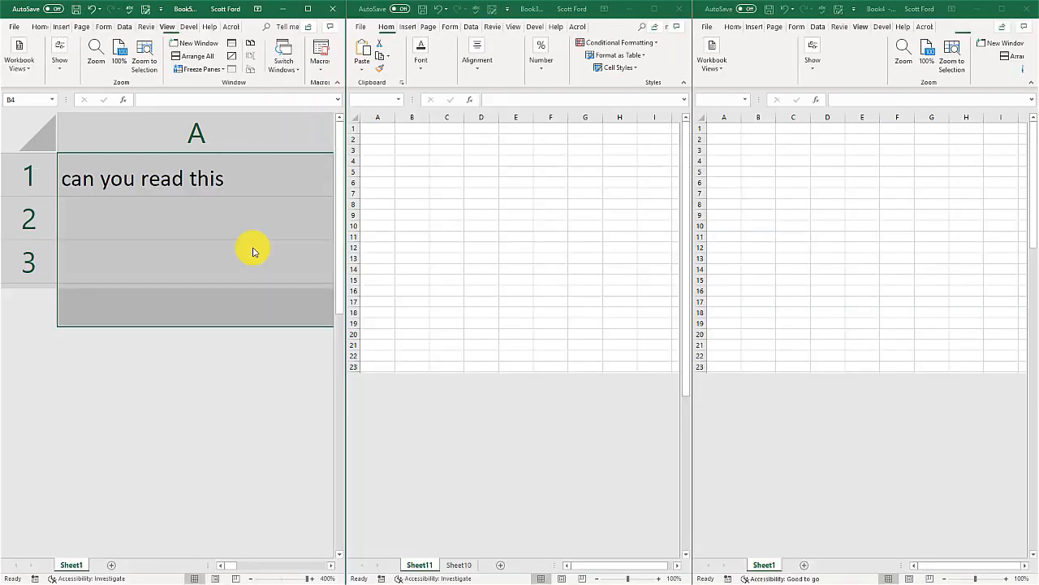
{"action": "left_click", "coordinate": [194, 55]}
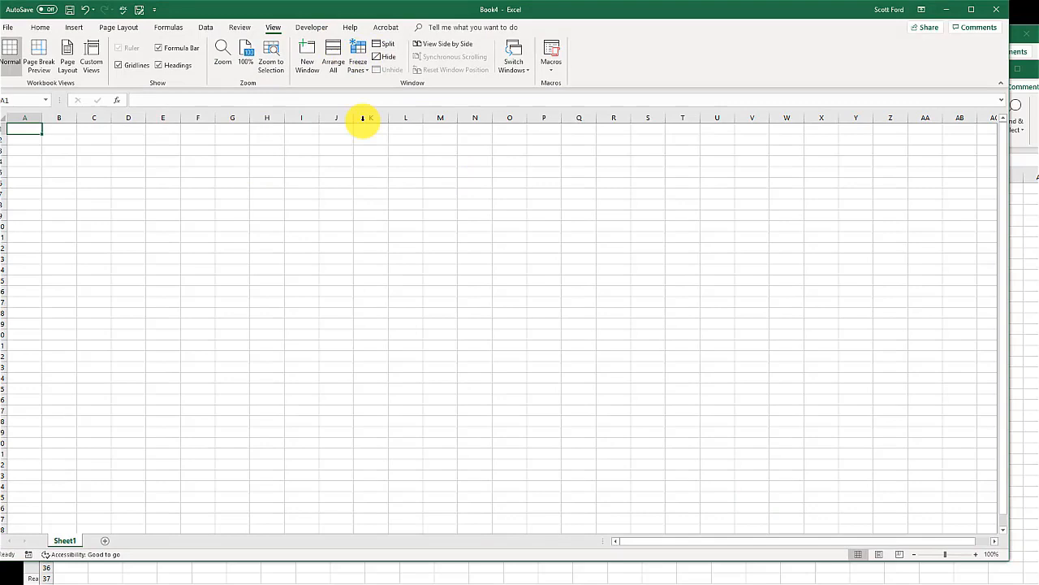
{"action": "mouse_move", "coordinate": [366, 169]}
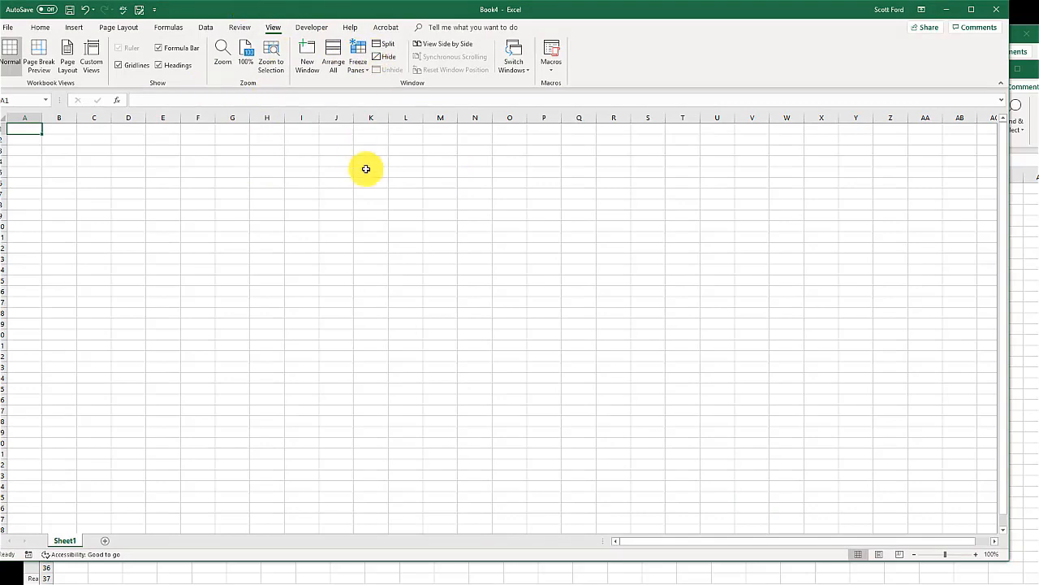
{"action": "mouse_move", "coordinate": [946, 15]}
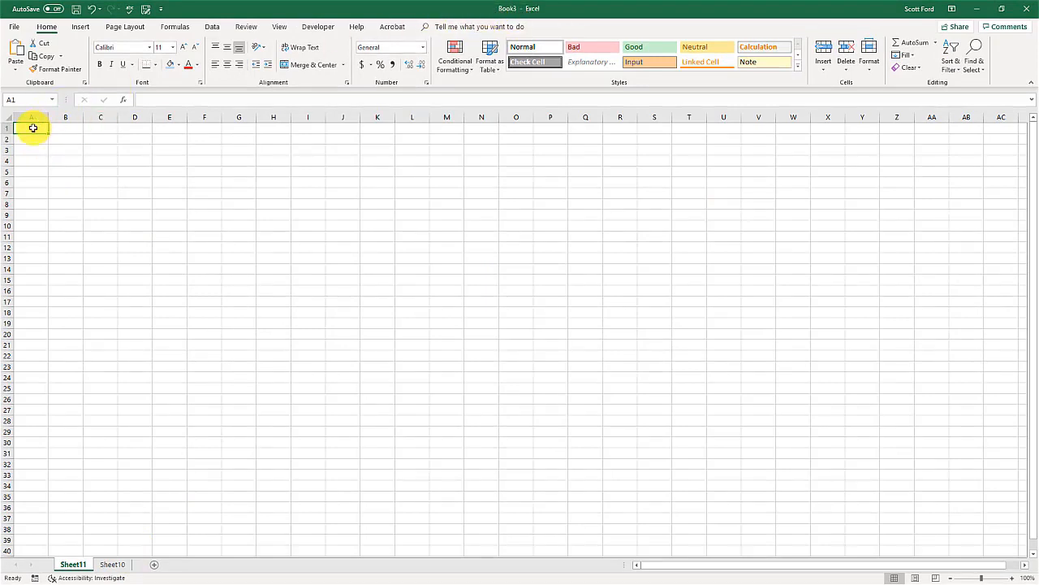
- Enter sample text in A1 of Book3's Sheet11, glance at Sheet10, then return to Sheet11
{"action": "type", "text": "tr2qtgagghegh"}
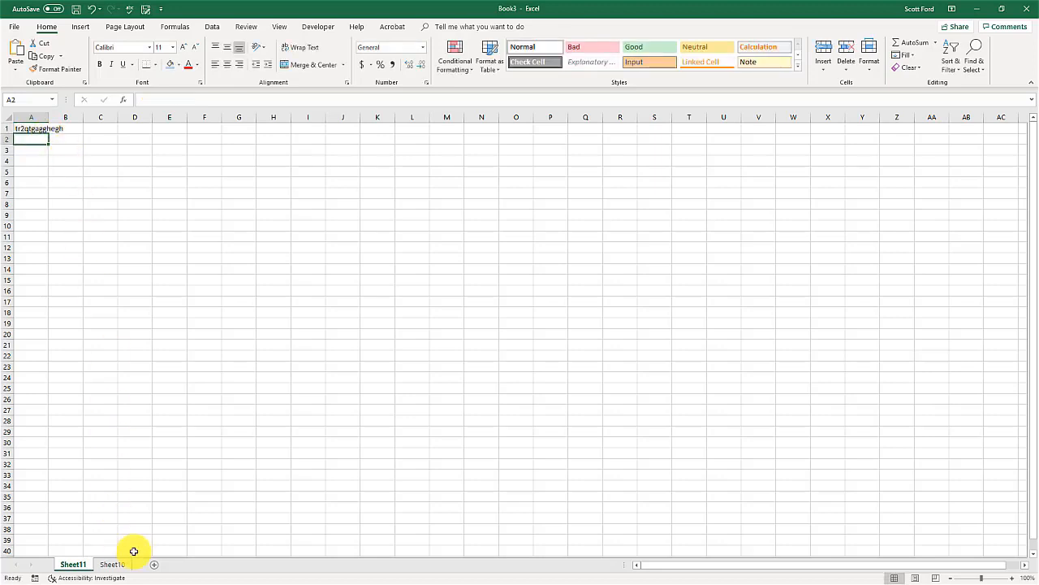
{"action": "left_click", "coordinate": [112, 563]}
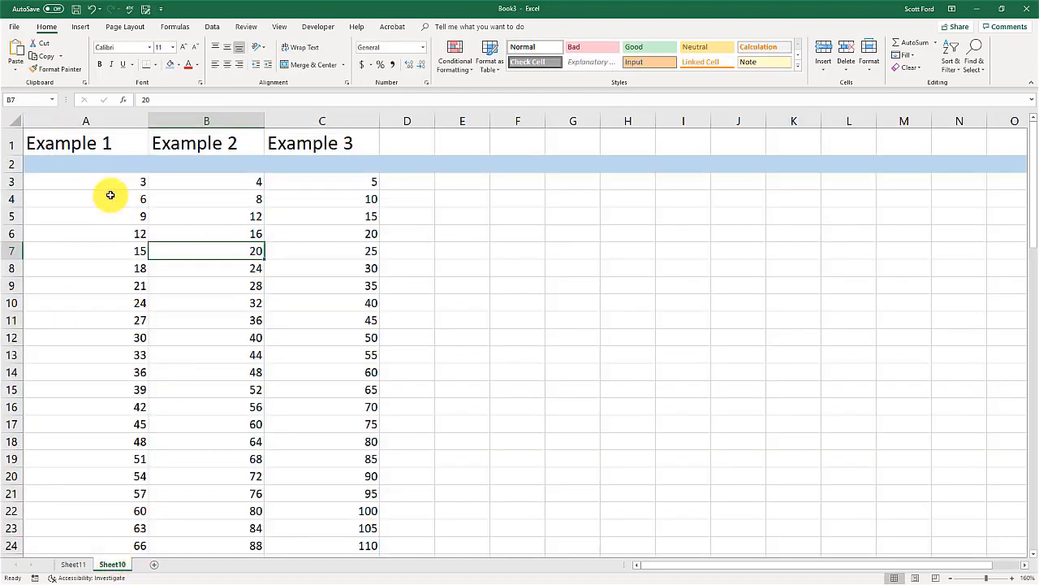
{"action": "mouse_move", "coordinate": [176, 429]}
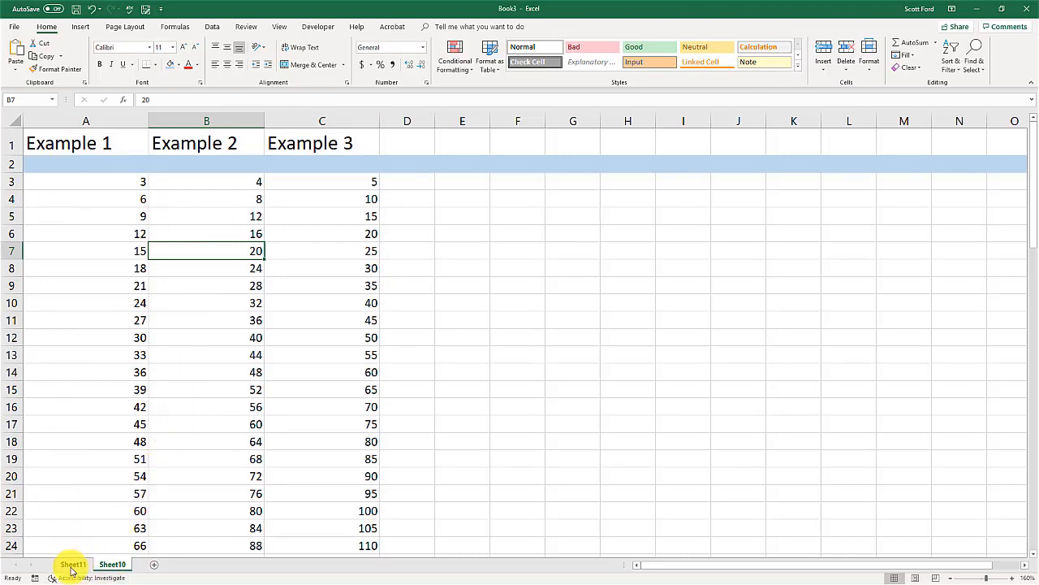
{"action": "left_click", "coordinate": [112, 563]}
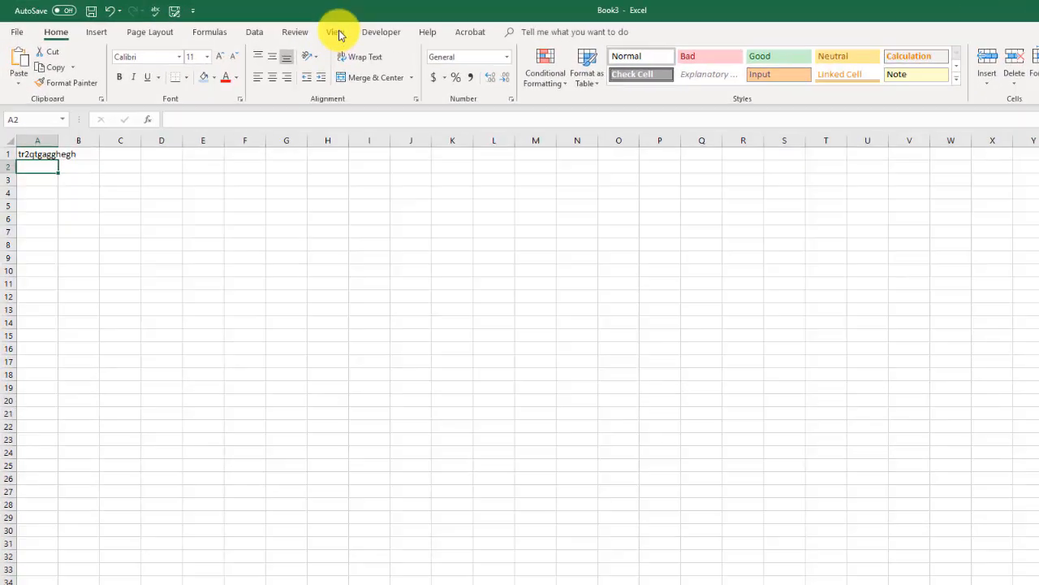
- Show the View ribbon for the Book3 workbook
{"action": "left_click", "coordinate": [335, 31]}
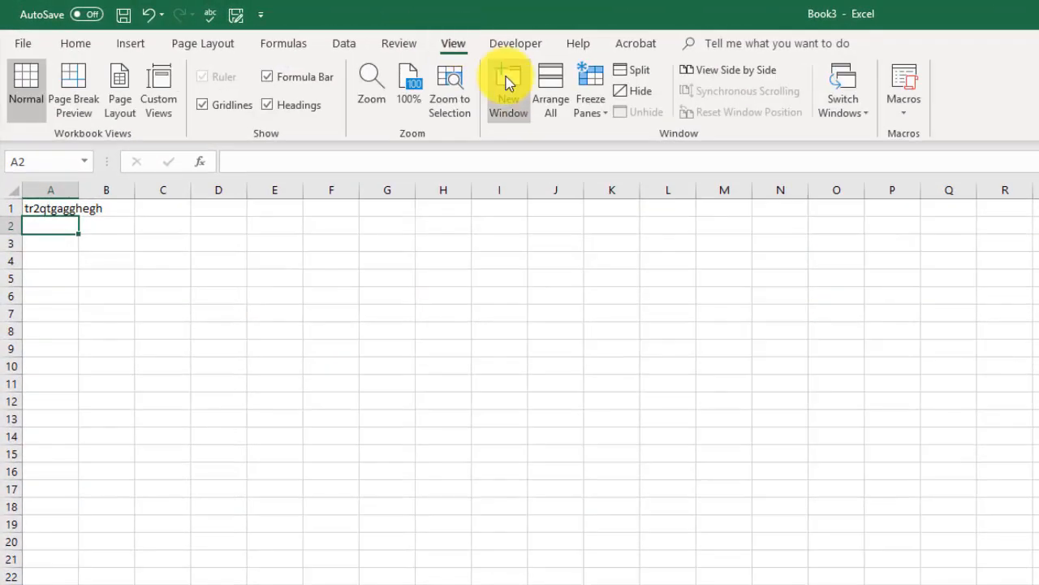
{"action": "mouse_move", "coordinate": [508, 89]}
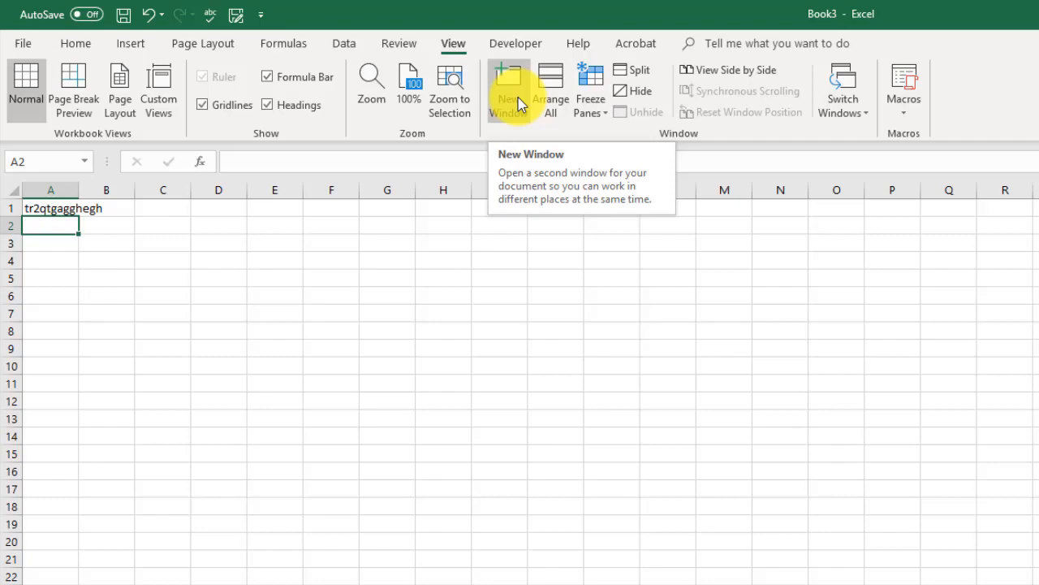
{"action": "mouse_move", "coordinate": [179, 474]}
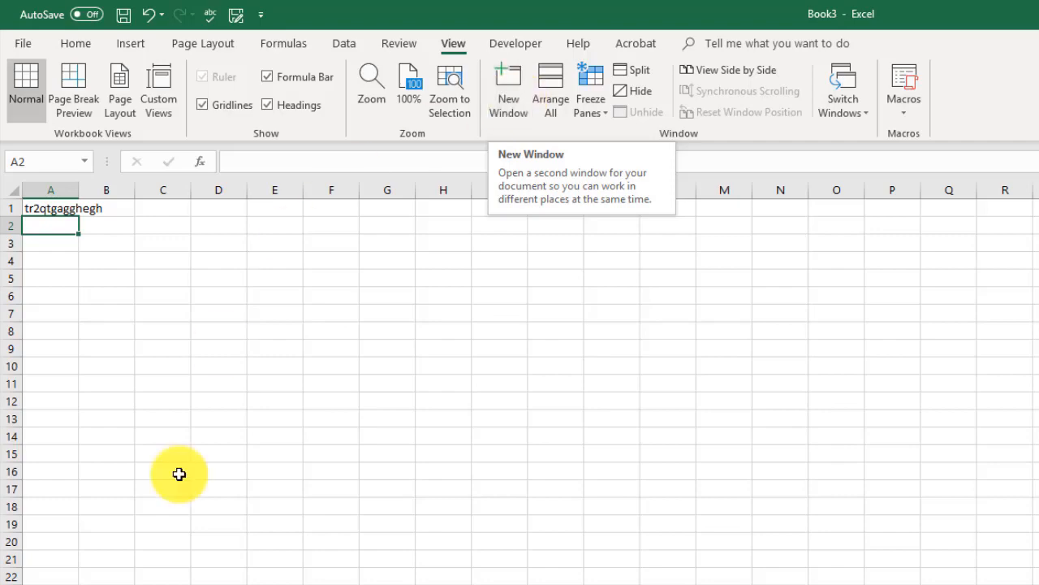
{"action": "mouse_move", "coordinate": [509, 93]}
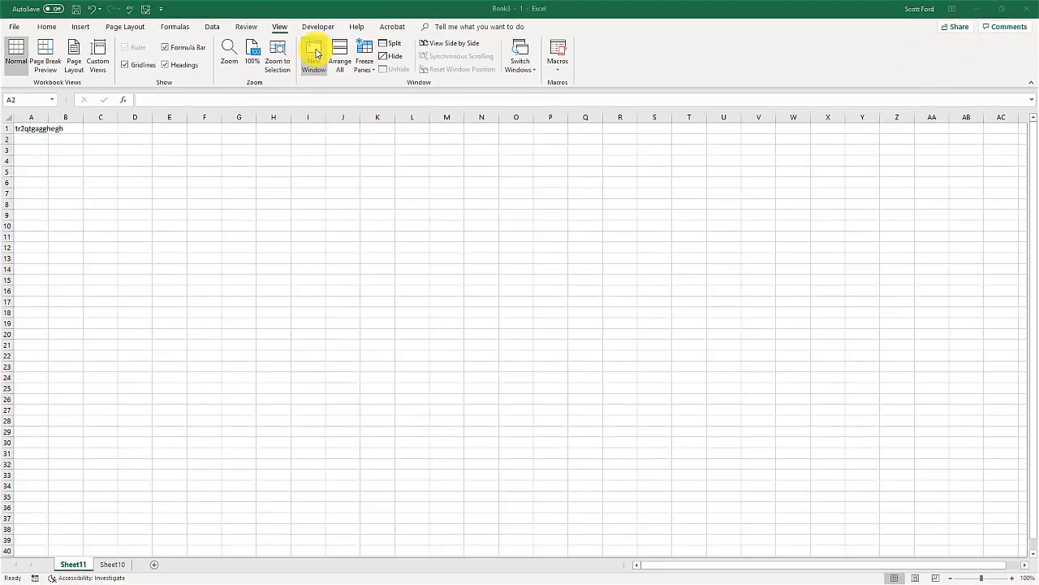
- Create a second window of Book3 and show Sheet10's Example table in the first one
{"action": "left_click", "coordinate": [313, 55]}
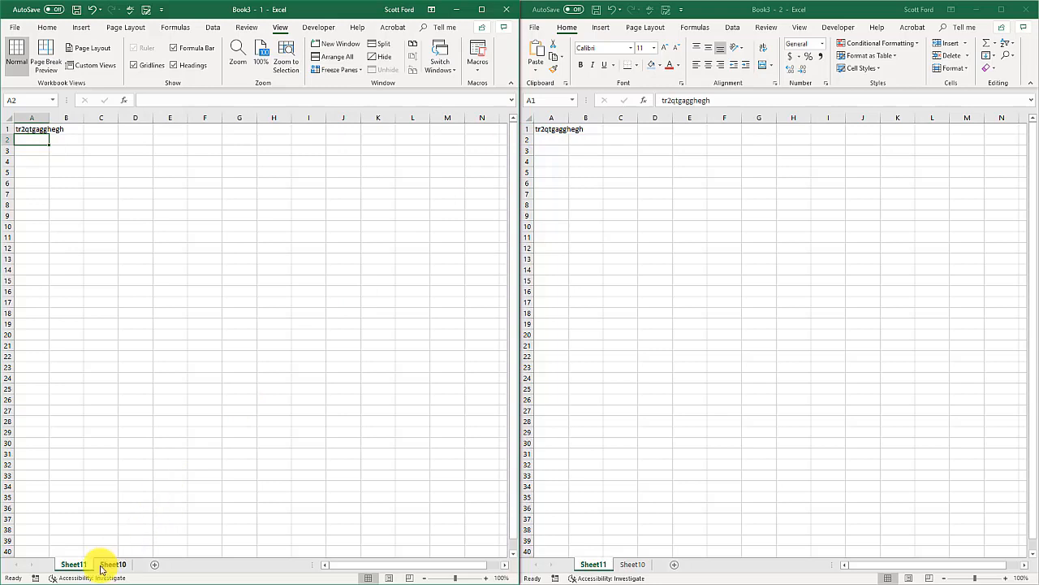
{"action": "left_click", "coordinate": [113, 564]}
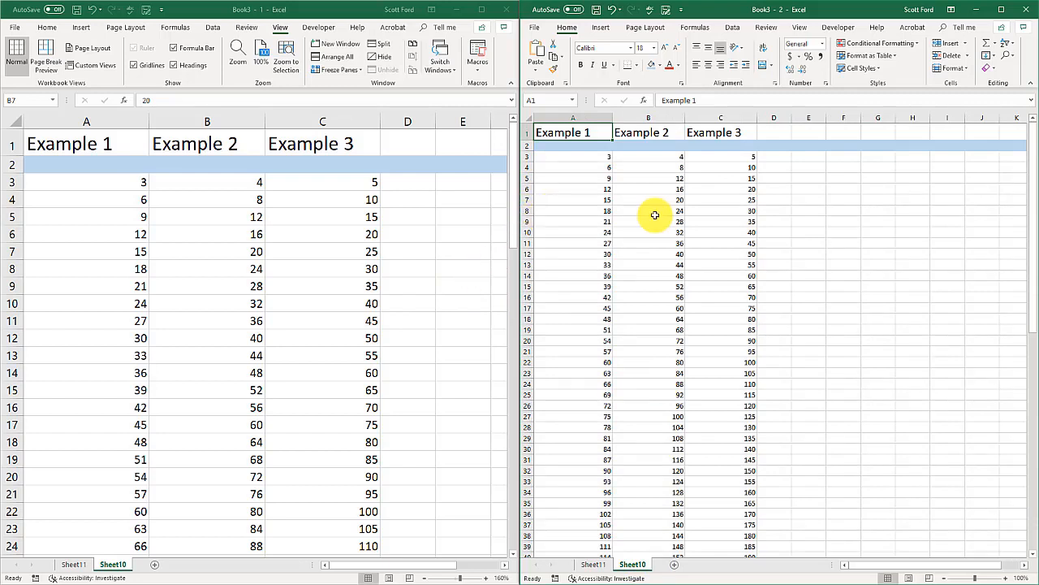
{"action": "mouse_move", "coordinate": [853, 396]}
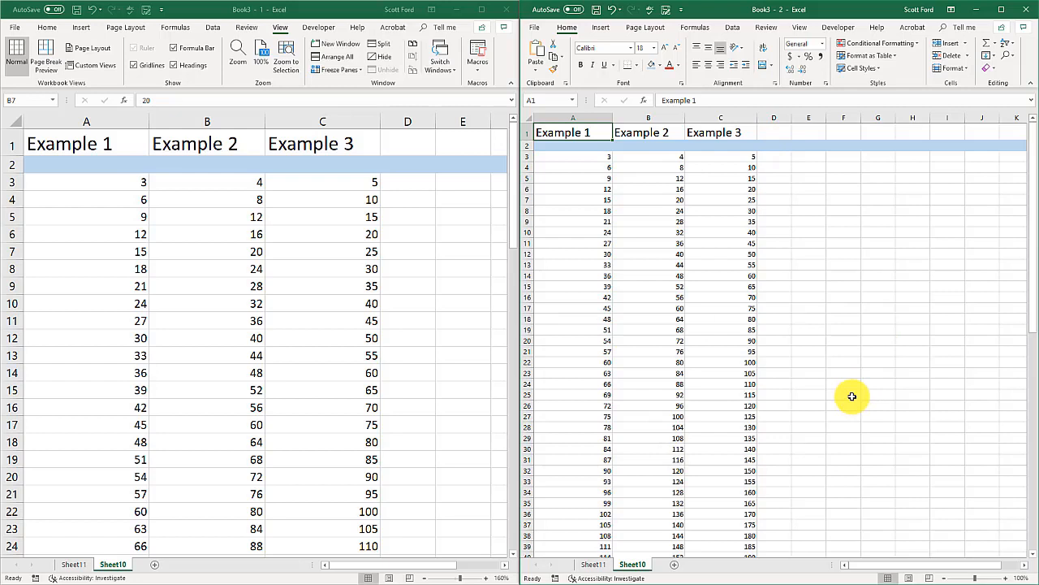
{"action": "mouse_move", "coordinate": [541, 219]}
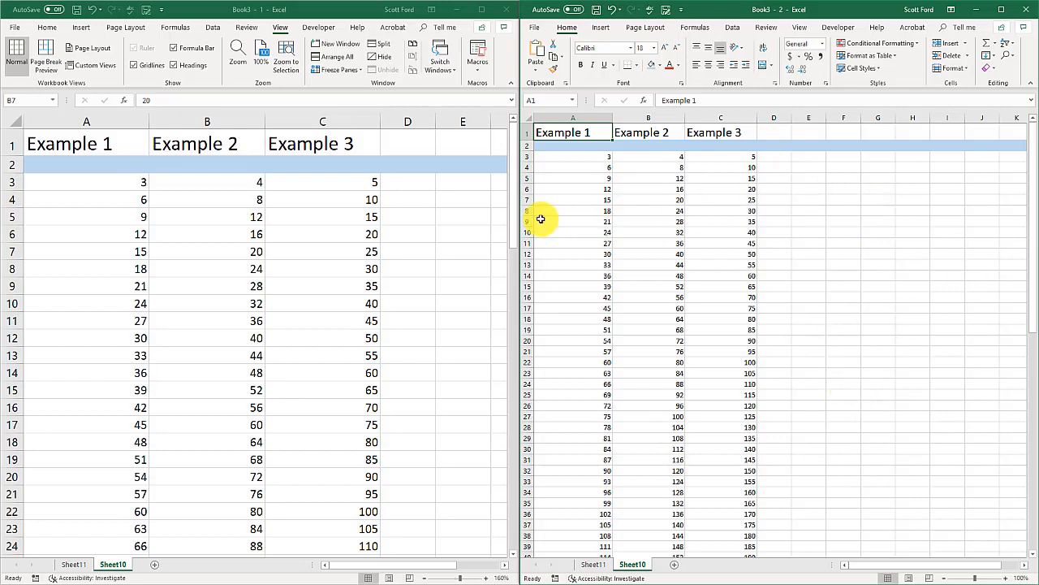
{"action": "mouse_move", "coordinate": [954, 239]}
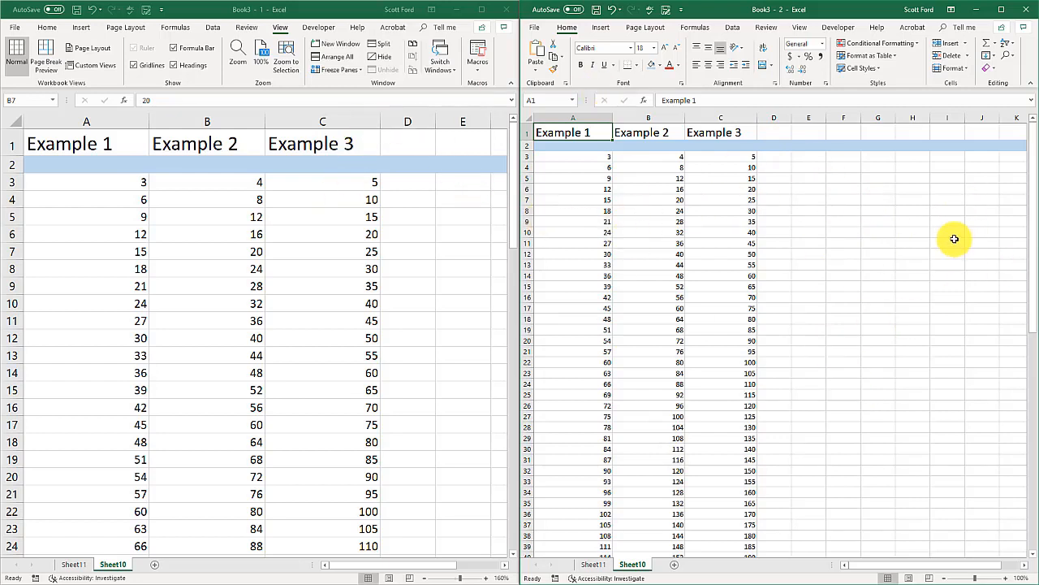
{"action": "mouse_move", "coordinate": [439, 316]}
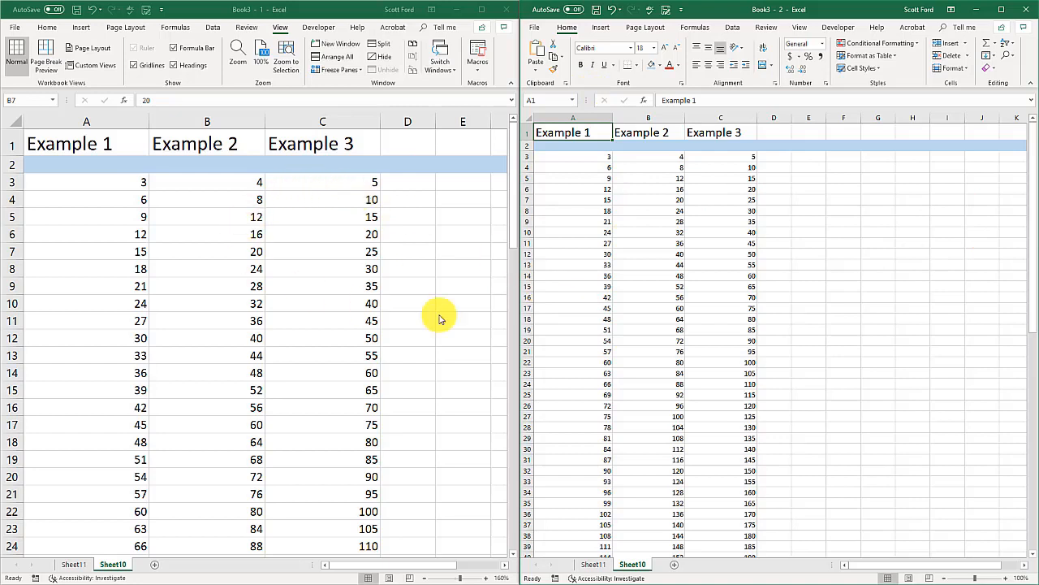
{"action": "mouse_move", "coordinate": [177, 499]}
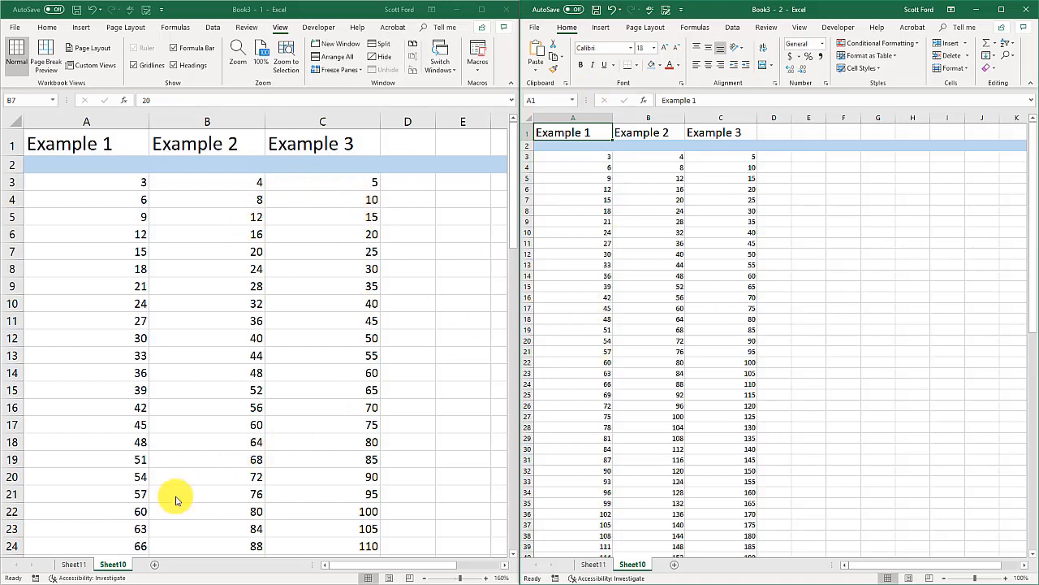
{"action": "mouse_move", "coordinate": [202, 380]}
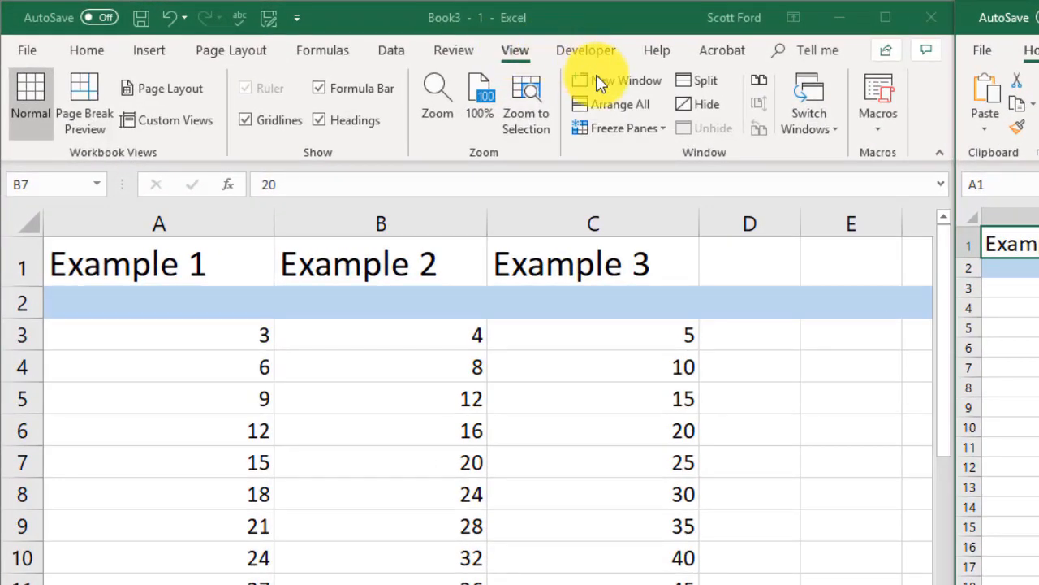
{"action": "mouse_move", "coordinate": [803, 432]}
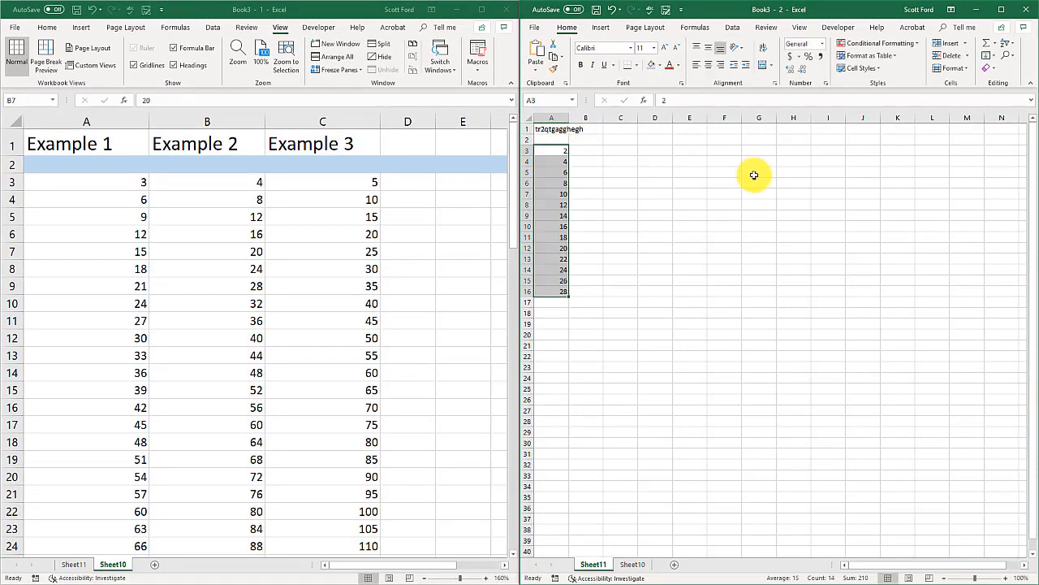
- Show Sheet11's even-number column in both the right-hand and left-hand windows
{"action": "left_click", "coordinate": [800, 26]}
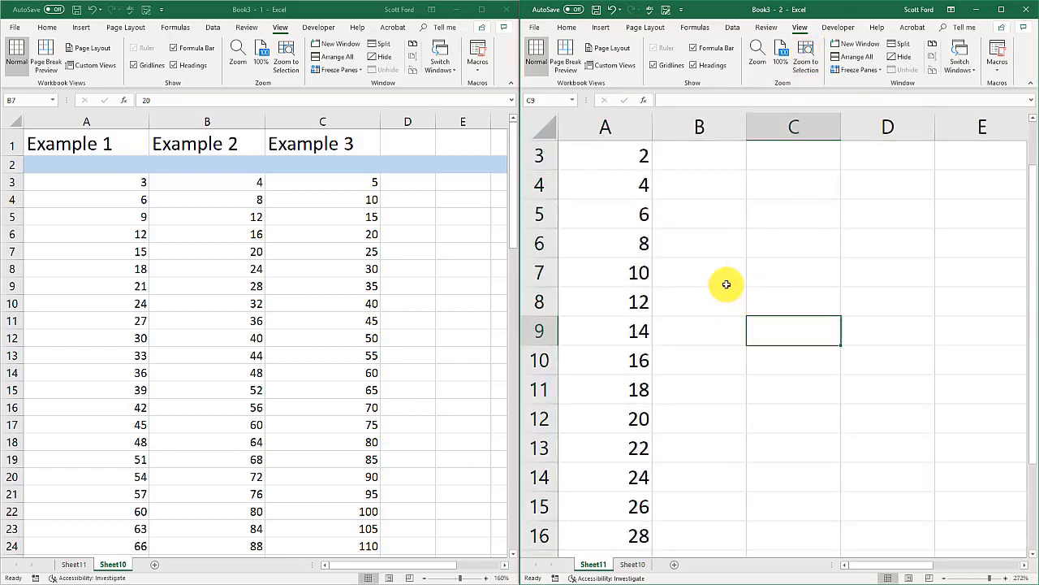
{"action": "mouse_move", "coordinate": [626, 496]}
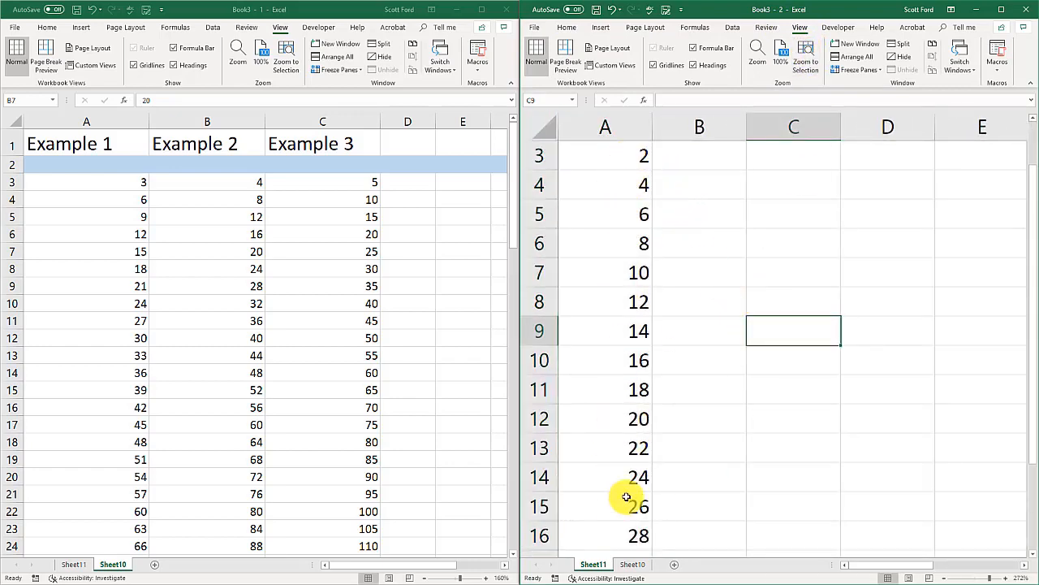
{"action": "mouse_move", "coordinate": [281, 235]}
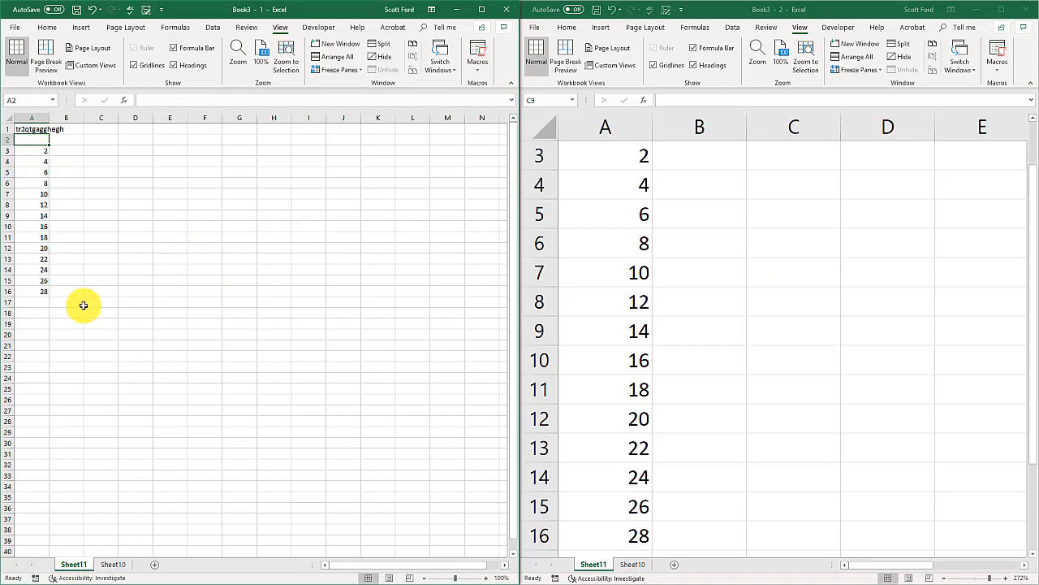
{"action": "left_click", "coordinate": [286, 56]}
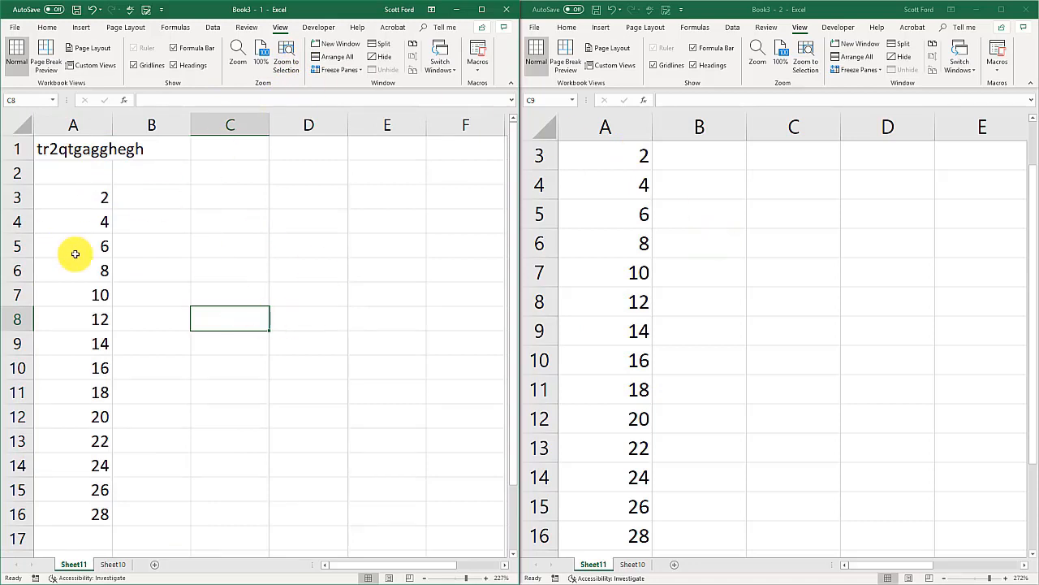
{"action": "mouse_move", "coordinate": [282, 258]}
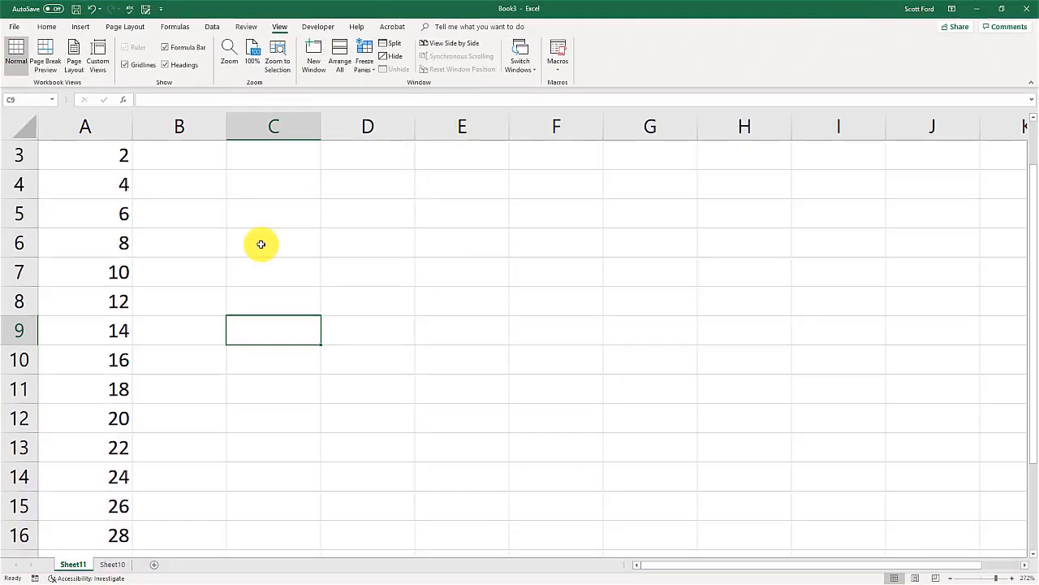
- Show Sheet10's Example table and scroll down and back so the headers disappear and return
{"action": "left_click", "coordinate": [112, 563]}
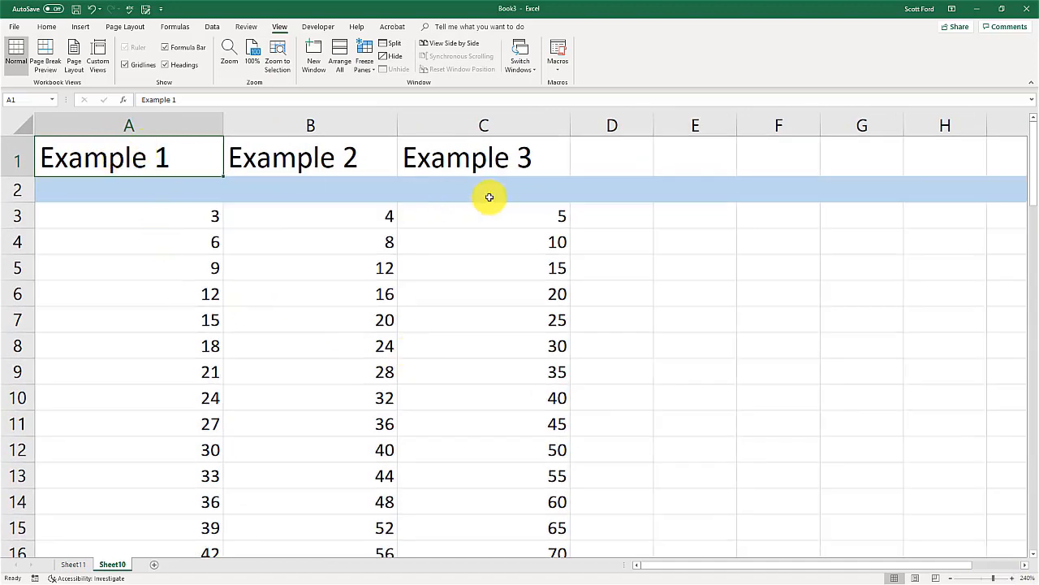
{"action": "mouse_move", "coordinate": [382, 336]}
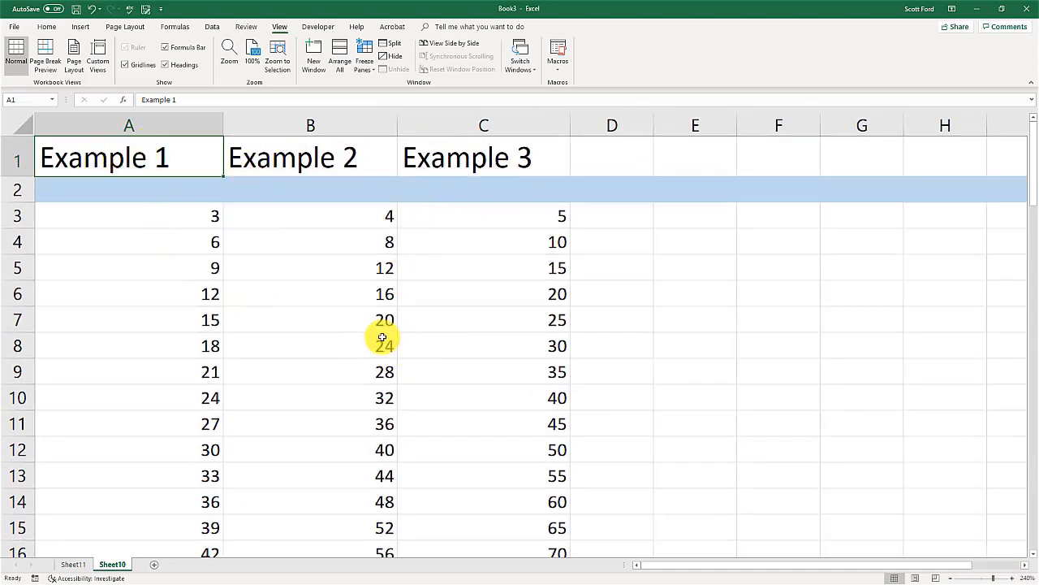
{"action": "scroll", "scroll_direction": "down", "scroll_amount": 3}
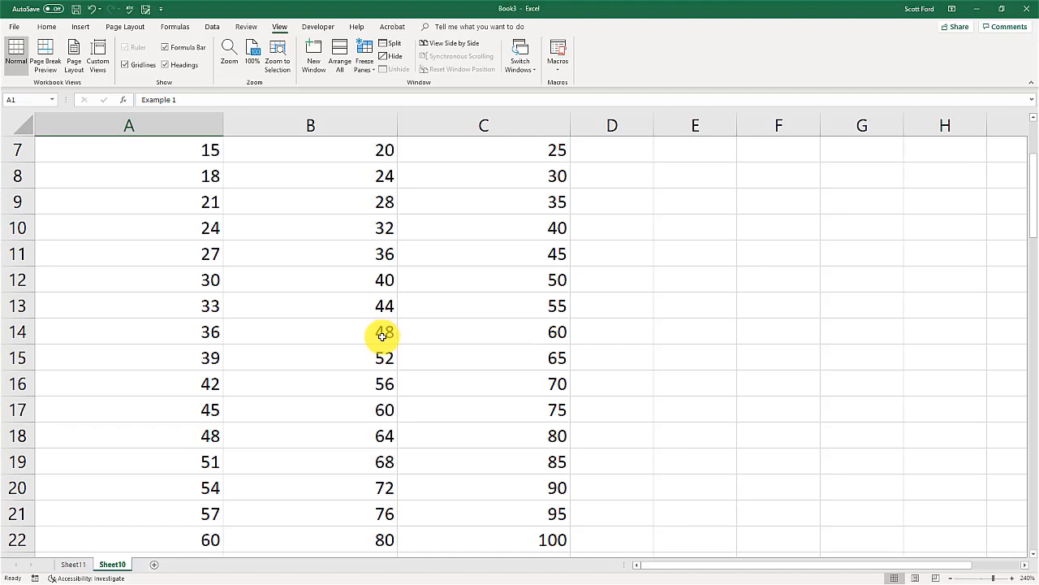
{"action": "scroll", "scroll_direction": "down", "scroll_amount": 3}
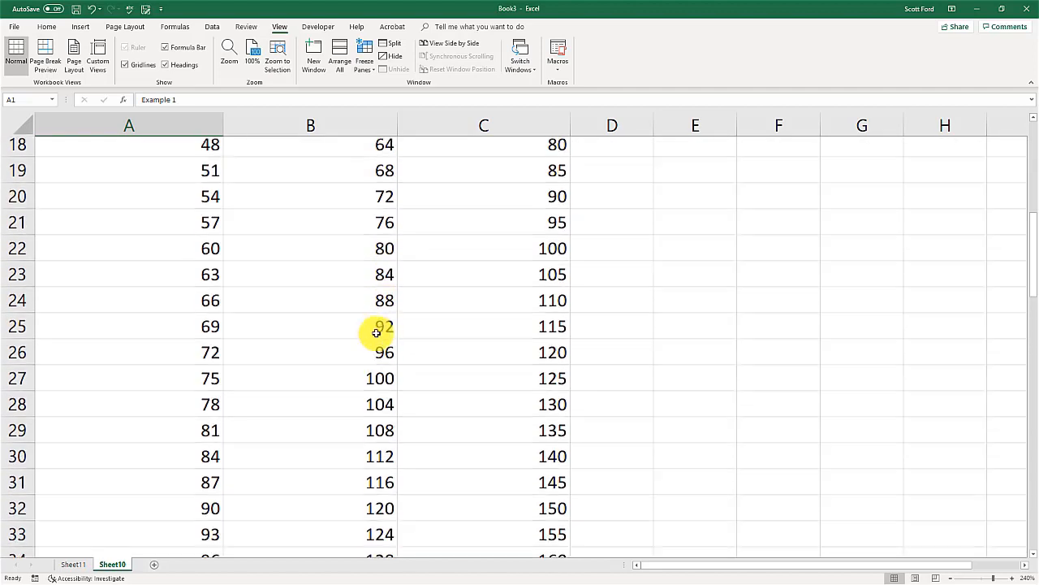
{"action": "scroll", "scroll_direction": "down", "scroll_amount": 3}
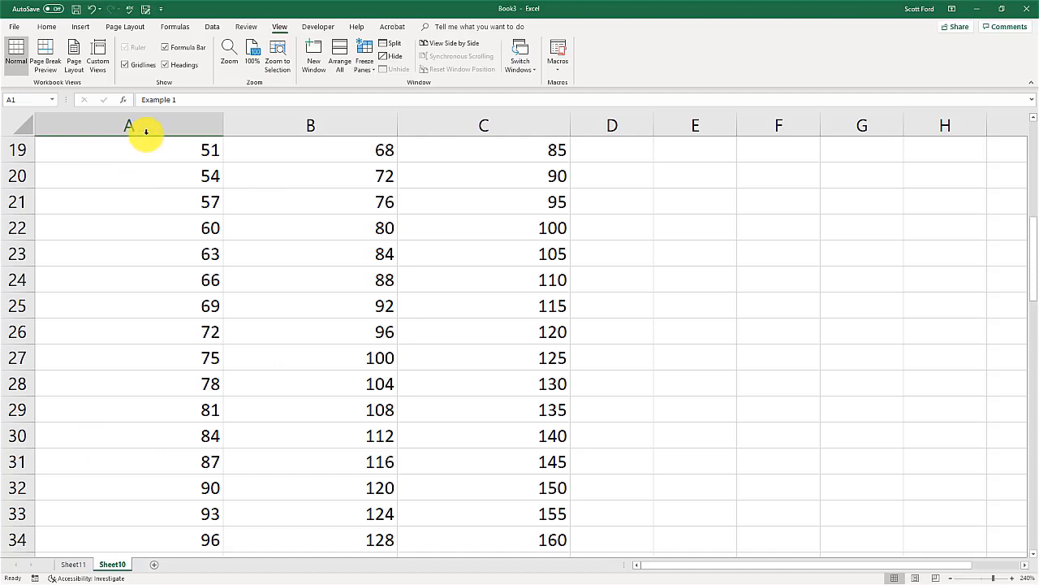
{"action": "mouse_move", "coordinate": [257, 358]}
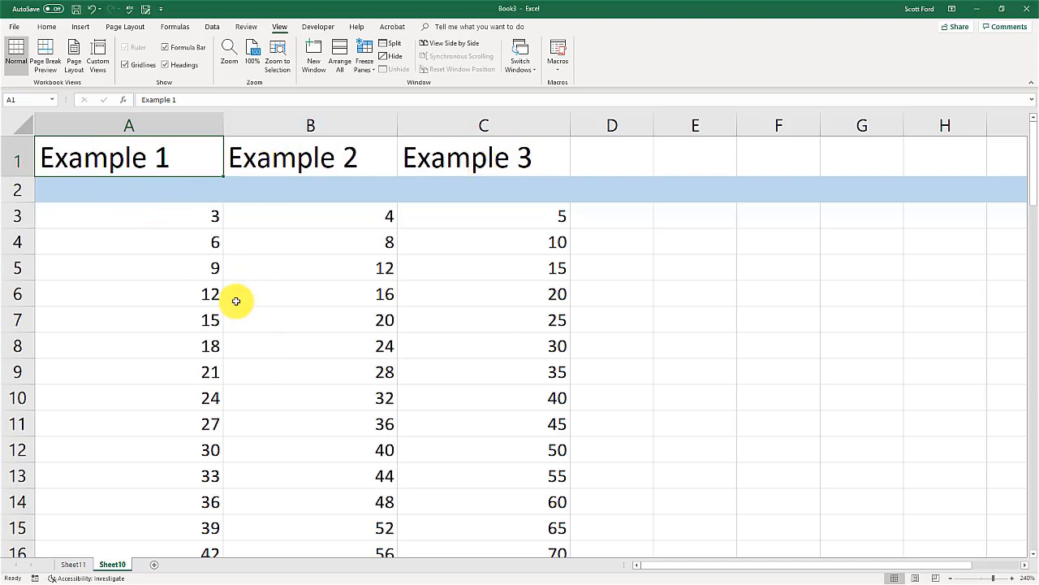
{"action": "scroll", "scroll_direction": "down", "scroll_amount": 3}
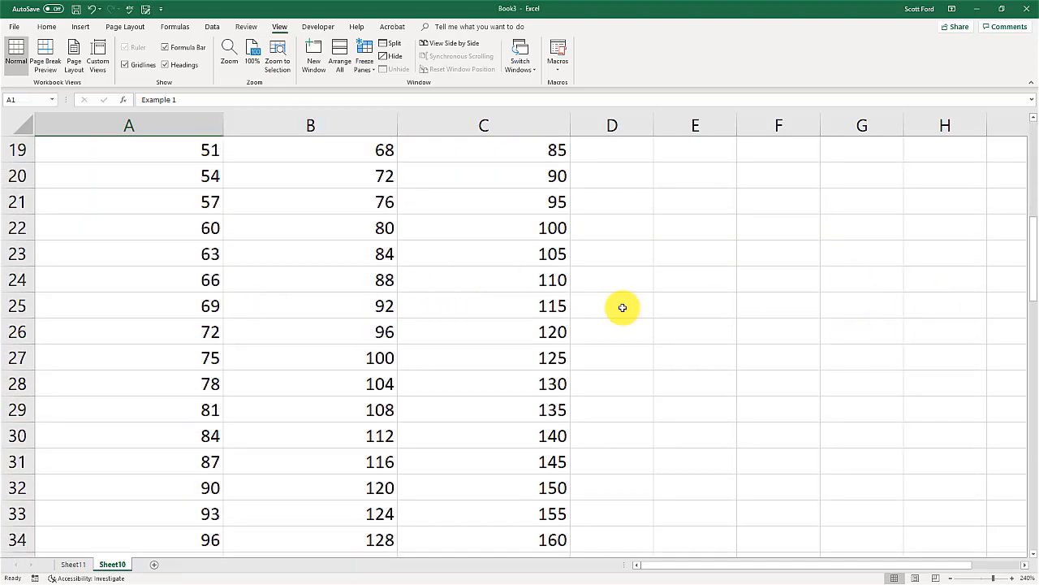
{"action": "scroll", "scroll_direction": "up", "scroll_amount": 3}
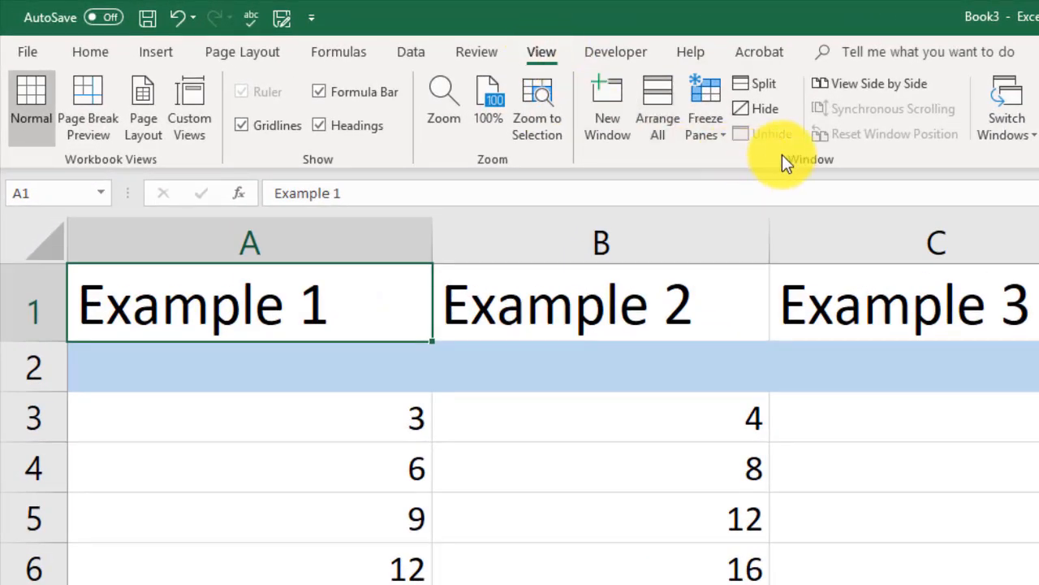
{"action": "mouse_move", "coordinate": [705, 108]}
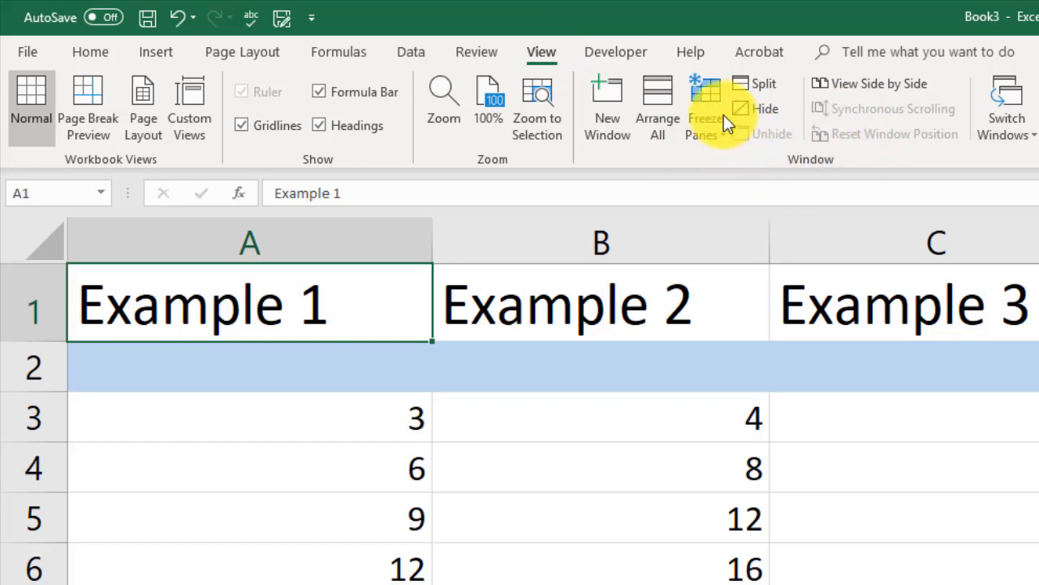
{"action": "mouse_move", "coordinate": [705, 109]}
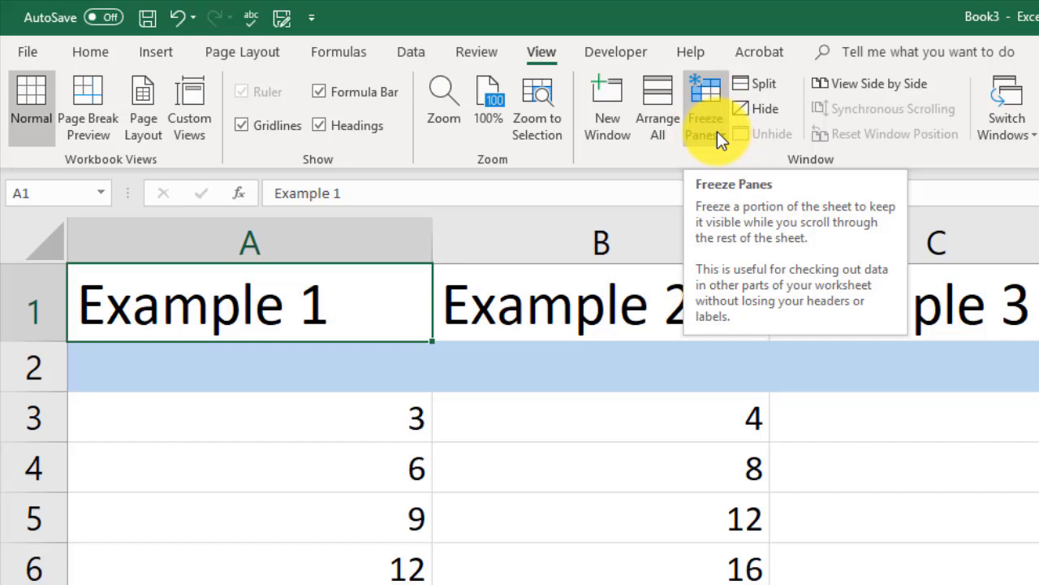
- Freeze the top row so the Example header stays put while the number rows scroll down
{"action": "left_click", "coordinate": [705, 106]}
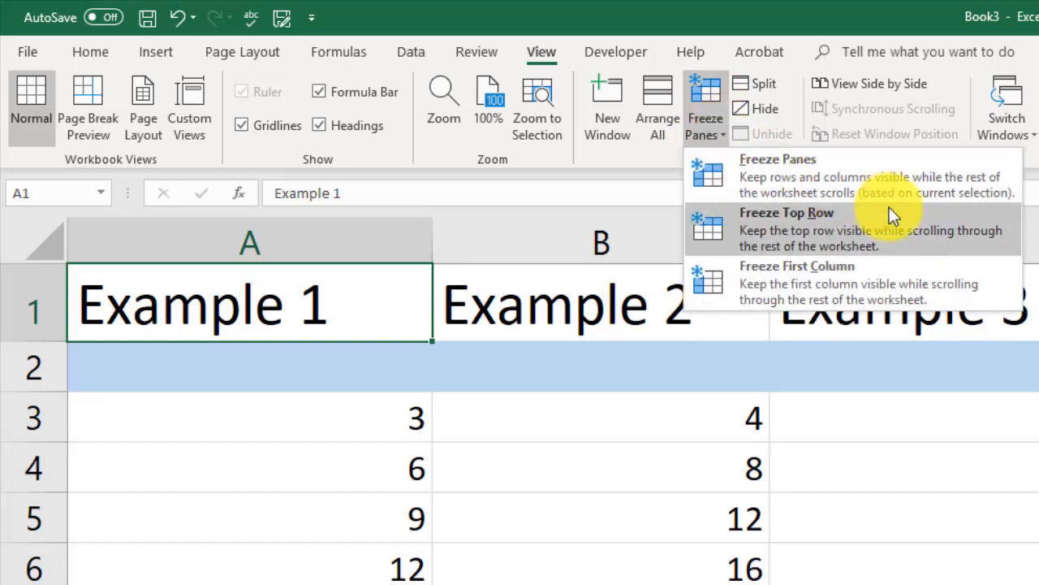
{"action": "mouse_move", "coordinate": [892, 238]}
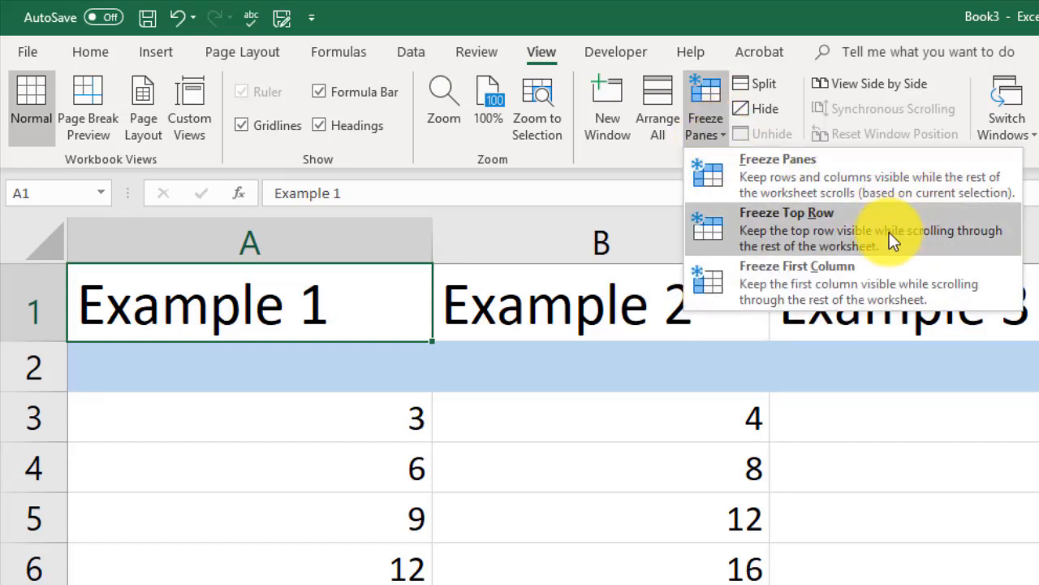
{"action": "mouse_move", "coordinate": [901, 284]}
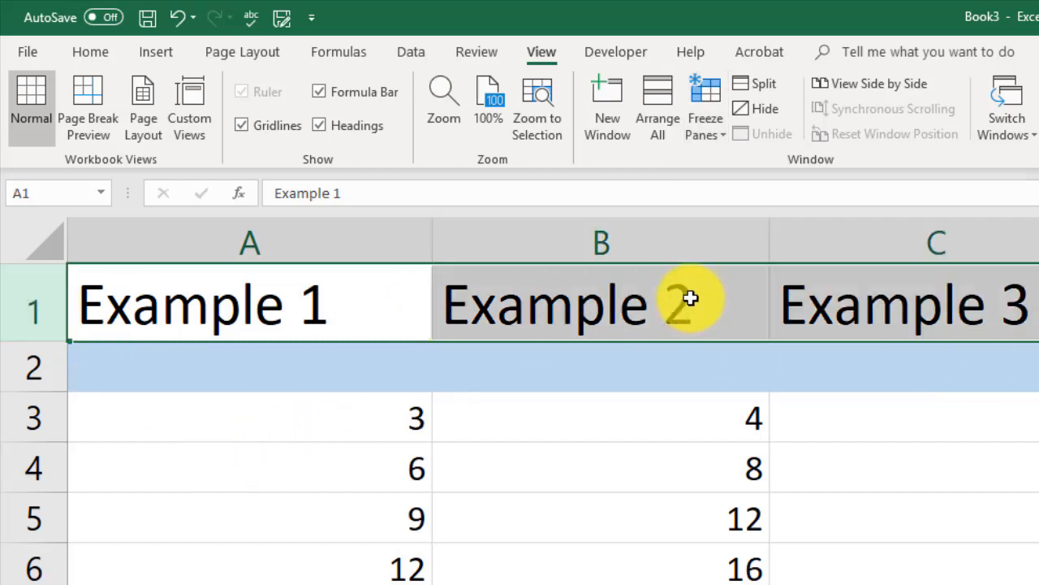
{"action": "mouse_move", "coordinate": [721, 525]}
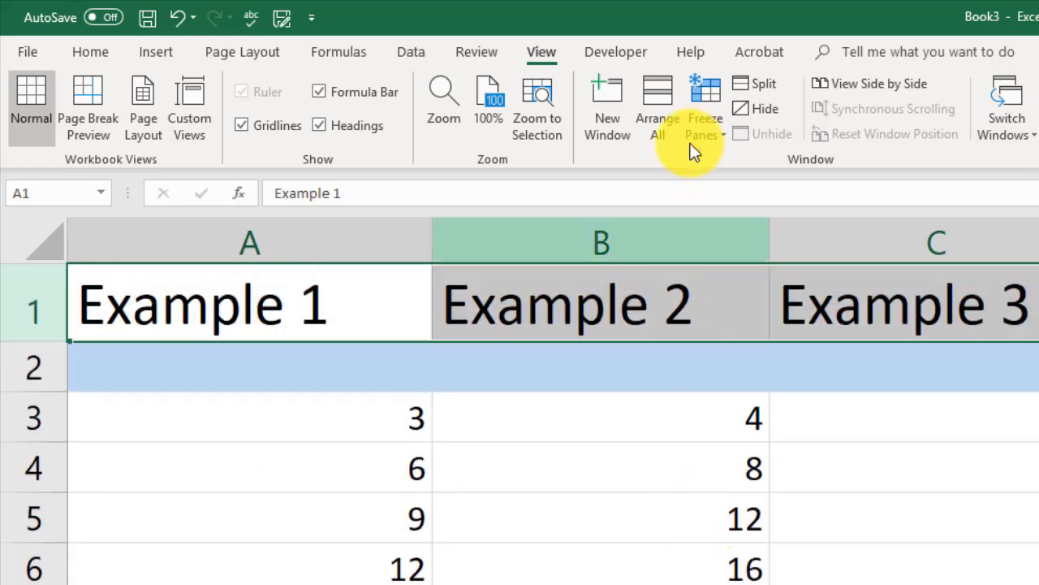
{"action": "left_click", "coordinate": [704, 109]}
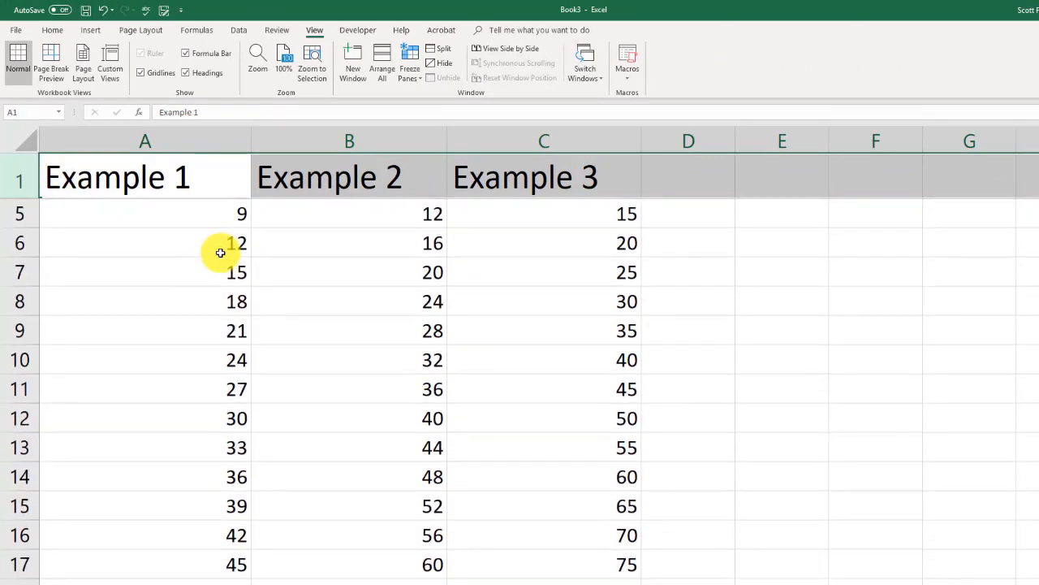
{"action": "scroll", "scroll_direction": "down", "scroll_amount": 3}
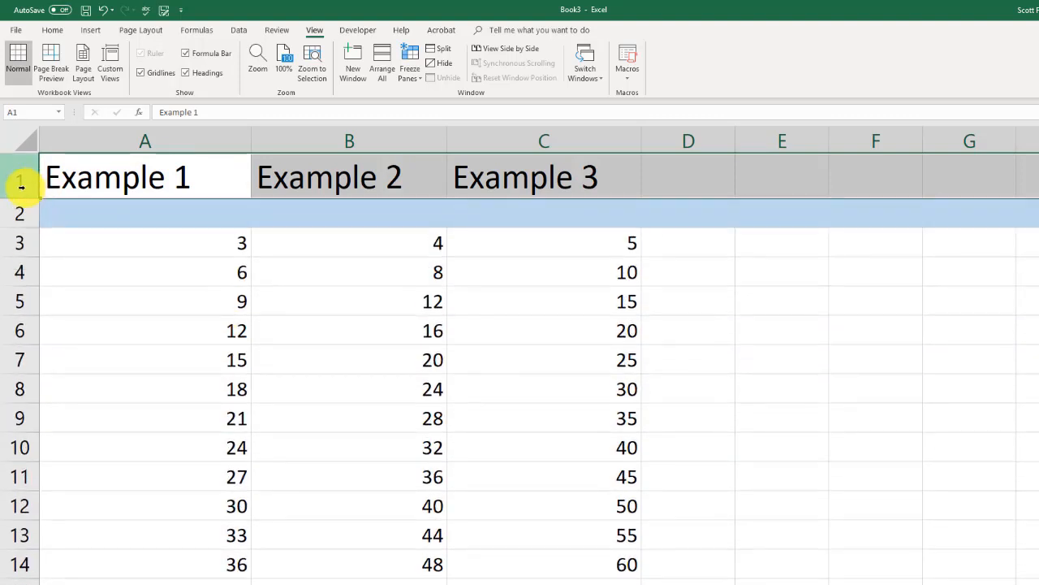
{"action": "mouse_move", "coordinate": [203, 244]}
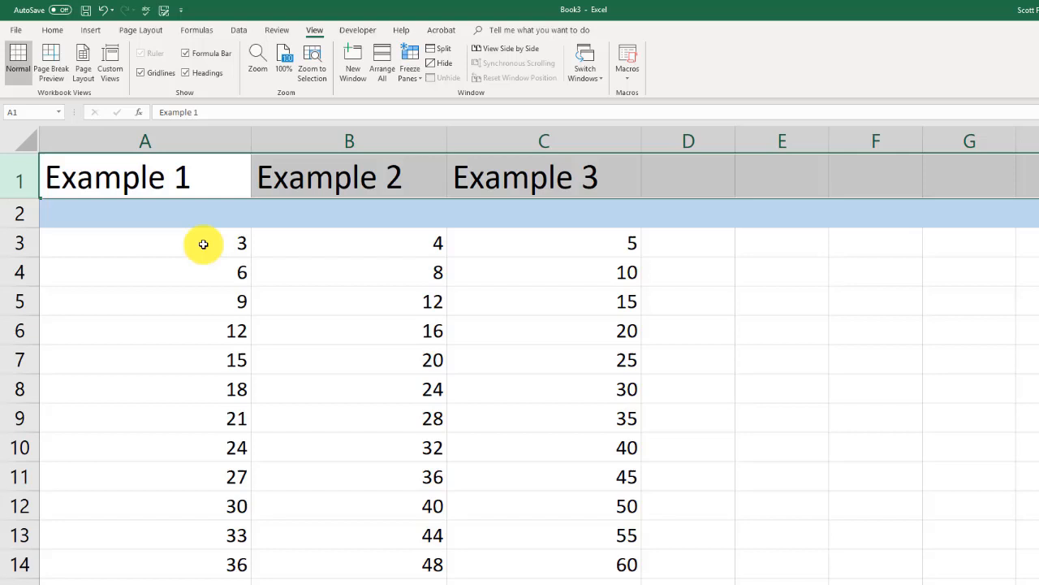
{"action": "scroll", "scroll_direction": "down", "scroll_amount": 3}
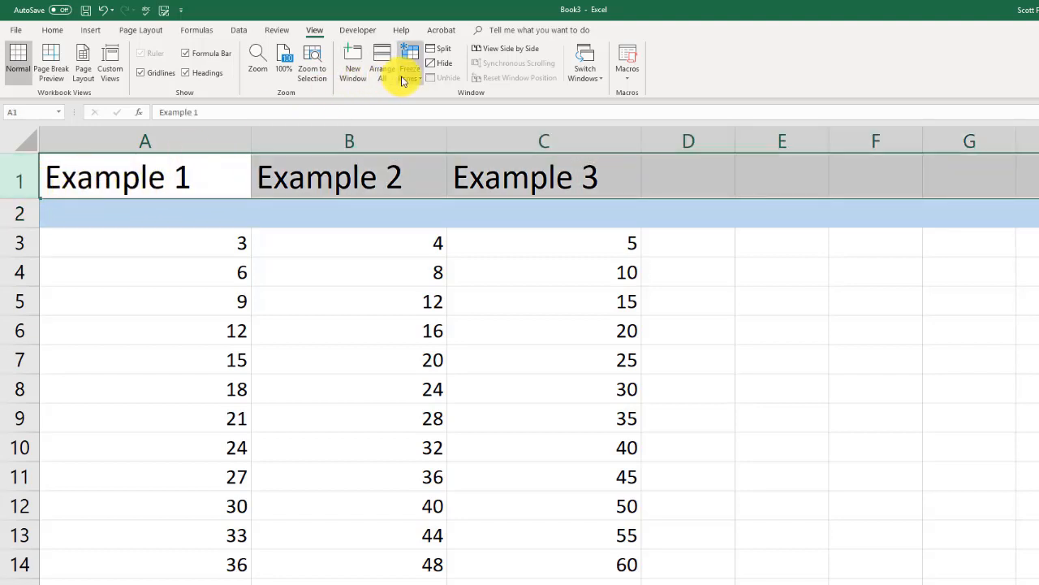
- Unfreeze the header row, select row 3 and reopen Freeze Panes to fix rows 1 and 2
{"action": "left_click", "coordinate": [409, 61]}
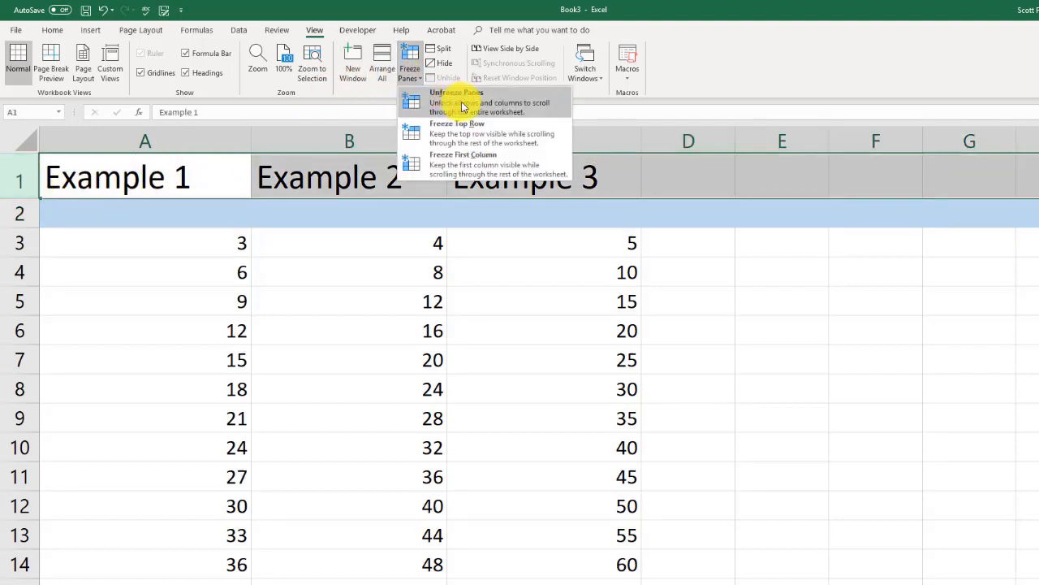
{"action": "left_click", "coordinate": [455, 92]}
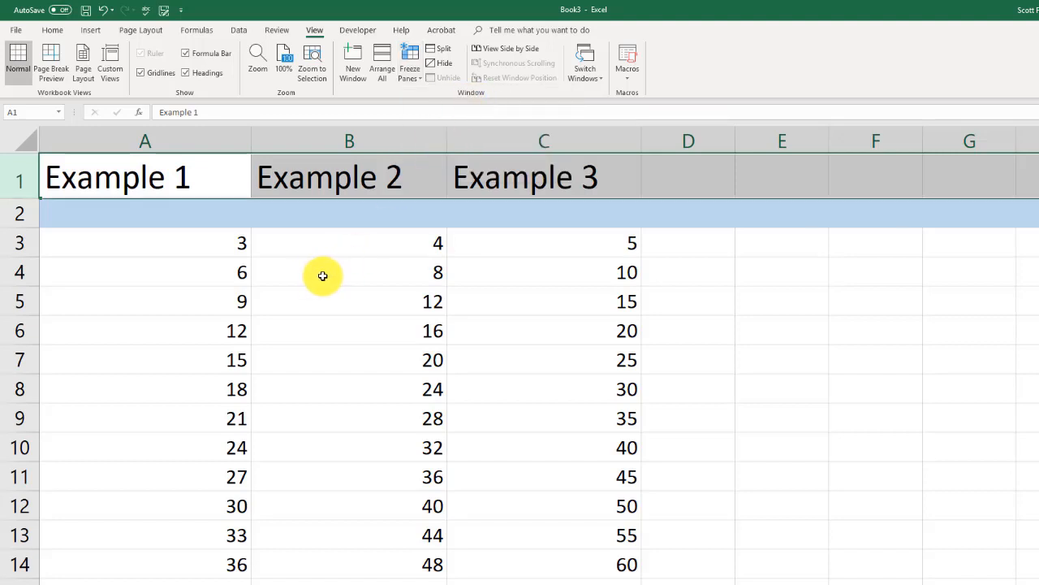
{"action": "mouse_move", "coordinate": [295, 272]}
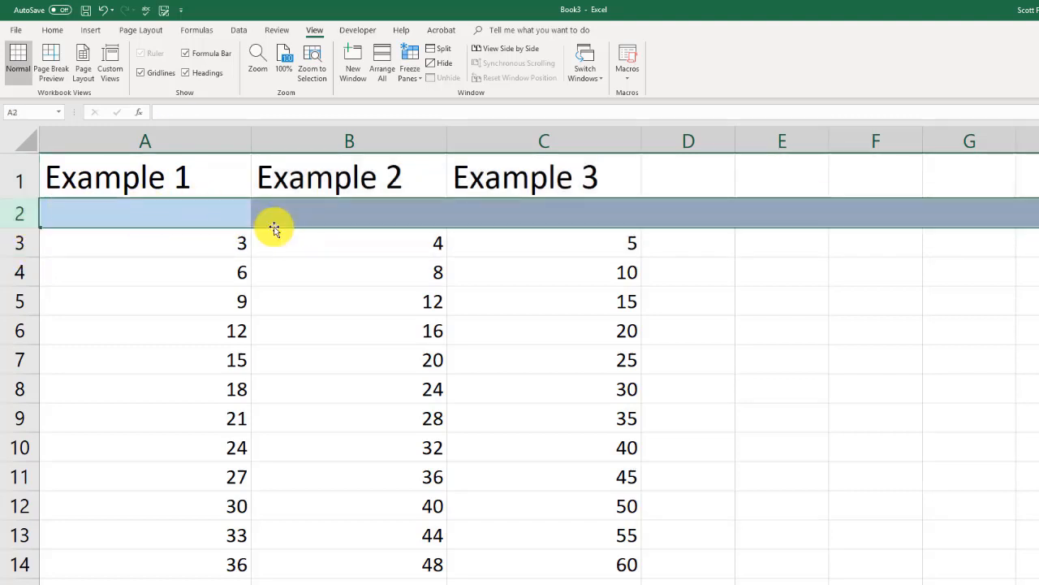
{"action": "left_click", "coordinate": [19, 242]}
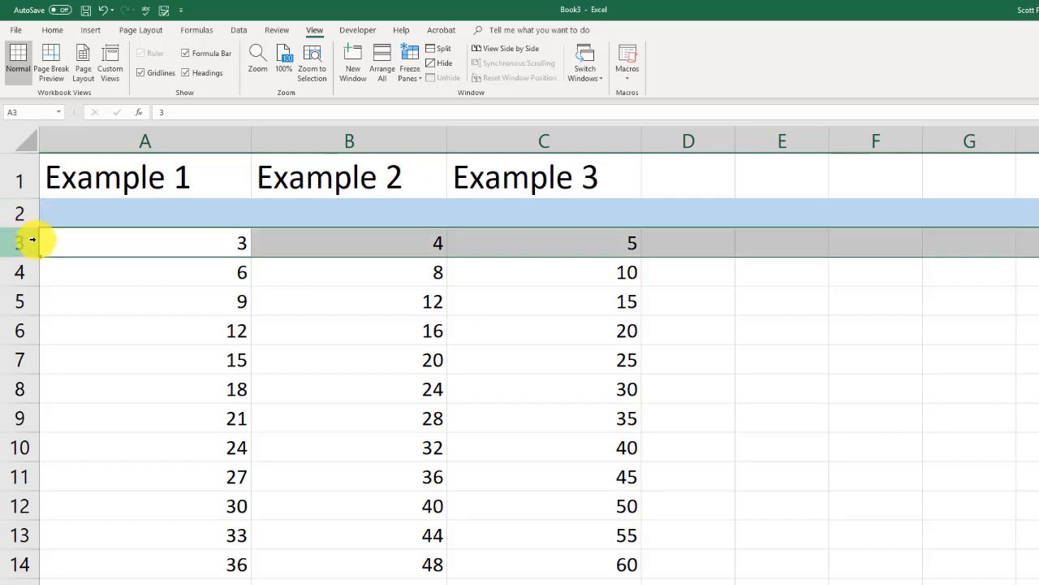
{"action": "left_click", "coordinate": [410, 60]}
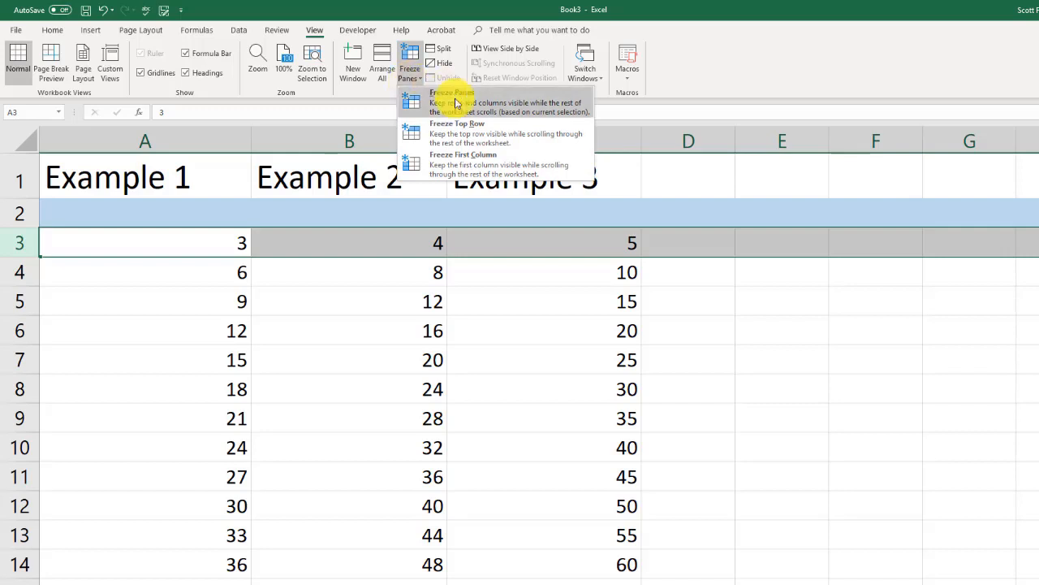
{"action": "mouse_move", "coordinate": [466, 133]}
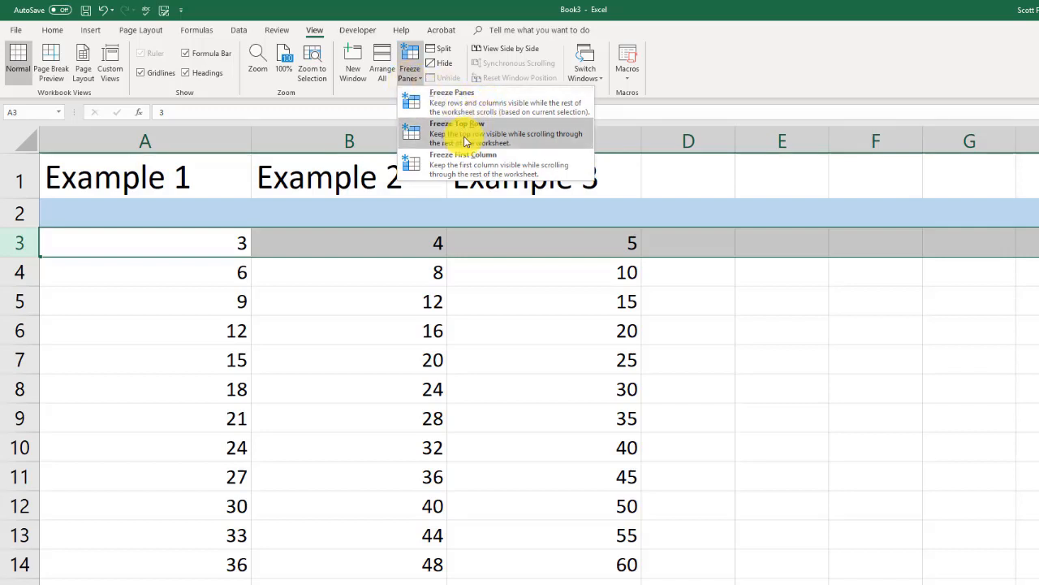
{"action": "mouse_move", "coordinate": [479, 158]}
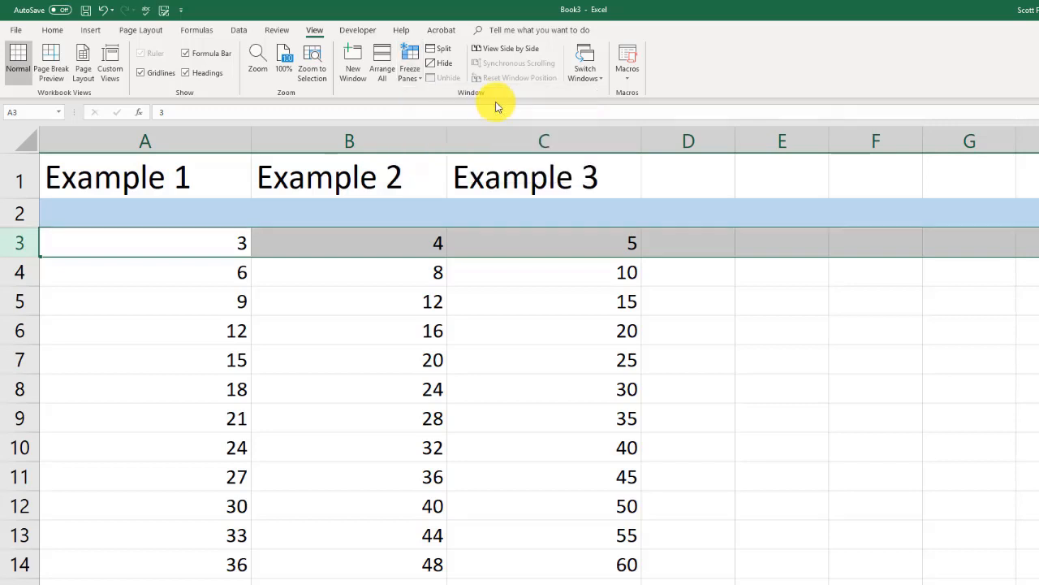
{"action": "mouse_move", "coordinate": [309, 324]}
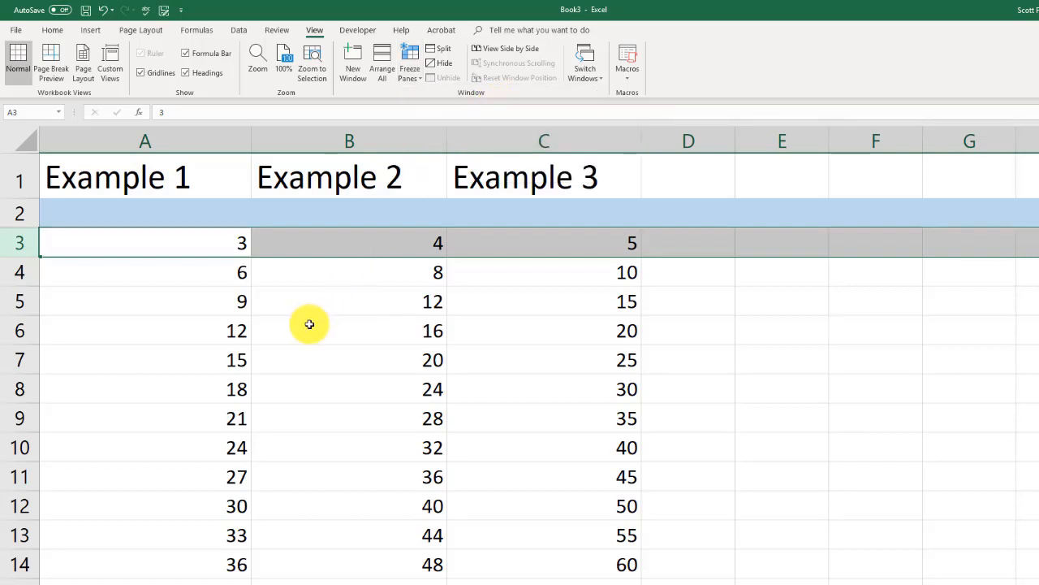
{"action": "mouse_move", "coordinate": [107, 190]}
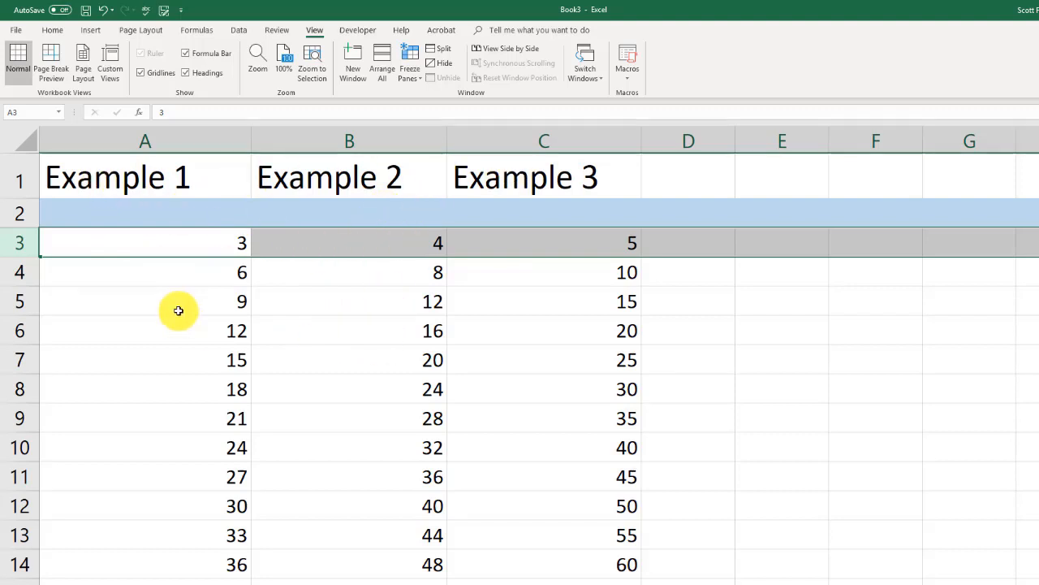
{"action": "scroll", "scroll_direction": "down", "scroll_amount": 3}
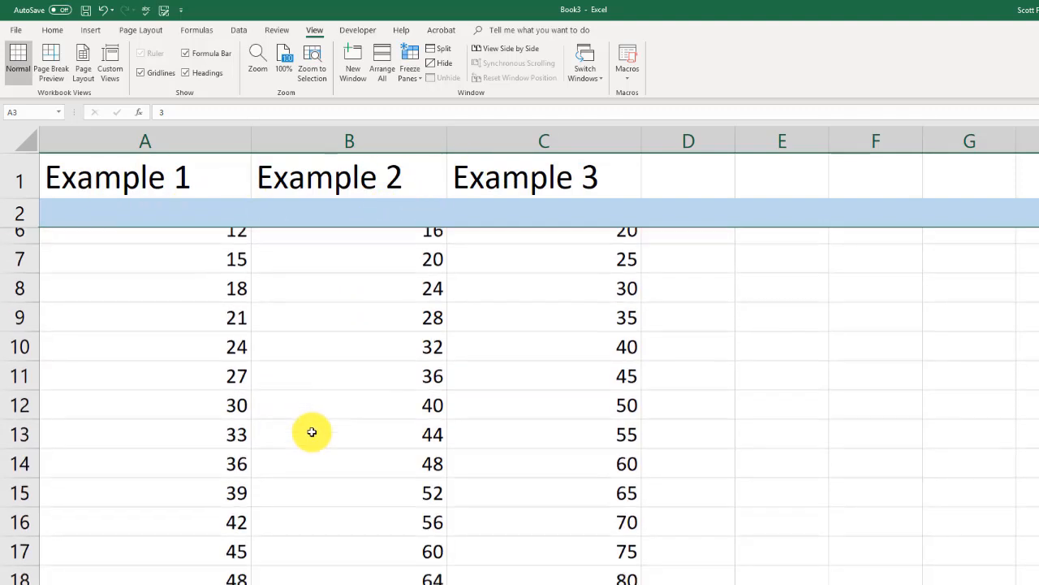
{"action": "scroll", "scroll_direction": "down", "scroll_amount": 3}
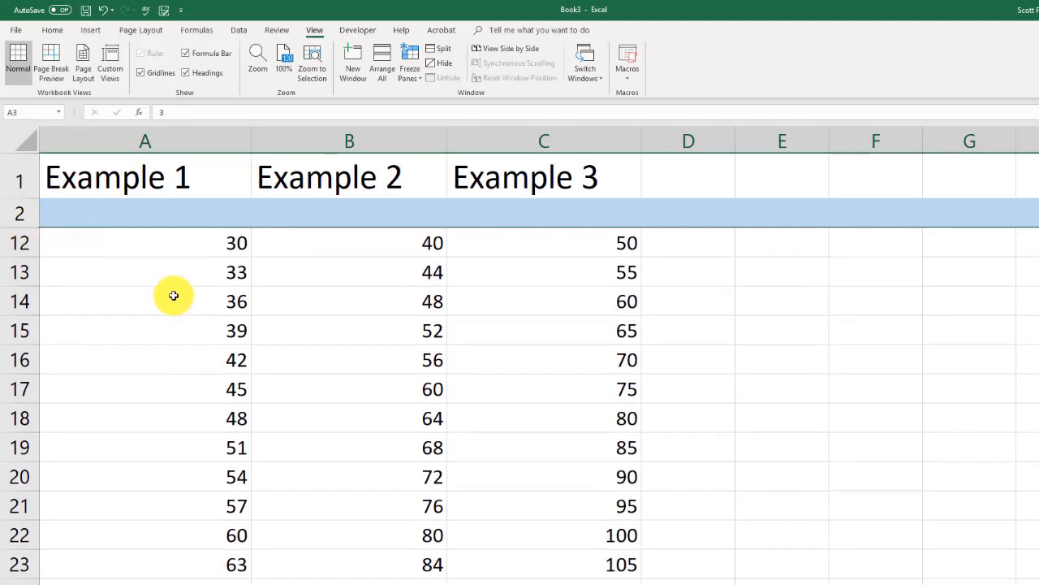
{"action": "scroll", "scroll_direction": "down", "scroll_amount": 3}
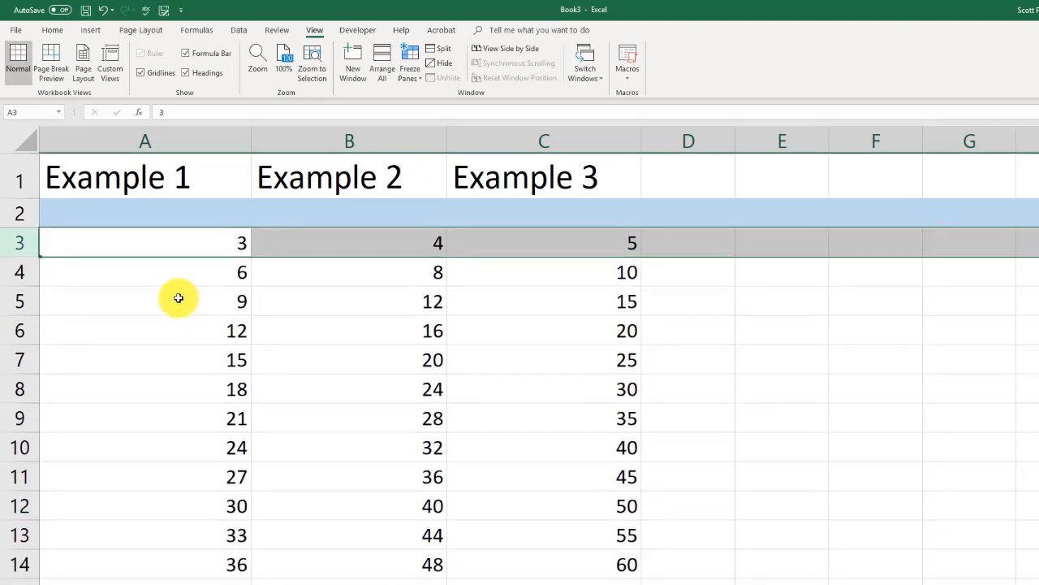
{"action": "mouse_move", "coordinate": [360, 316]}
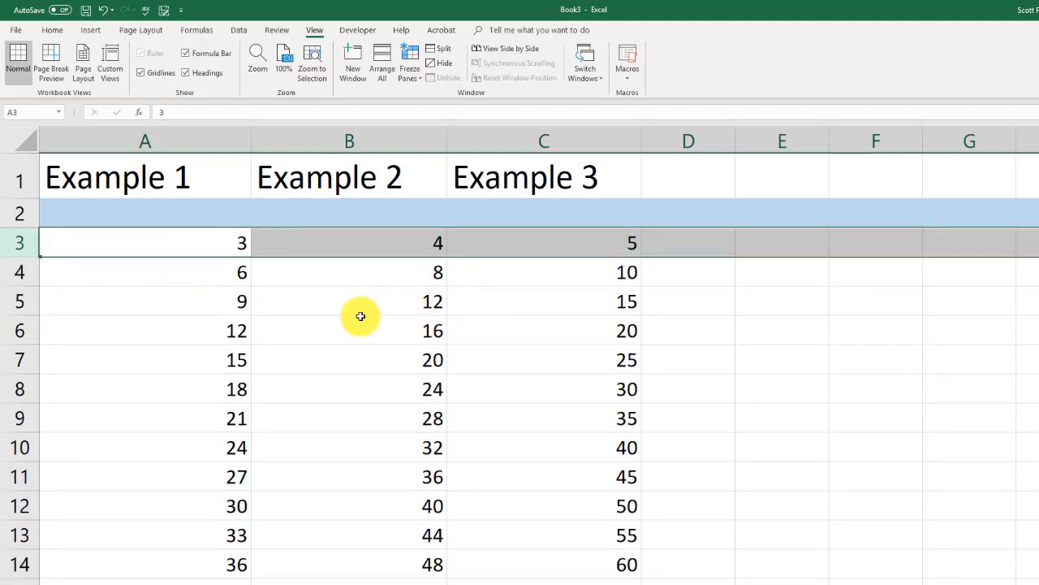
{"action": "mouse_move", "coordinate": [193, 330]}
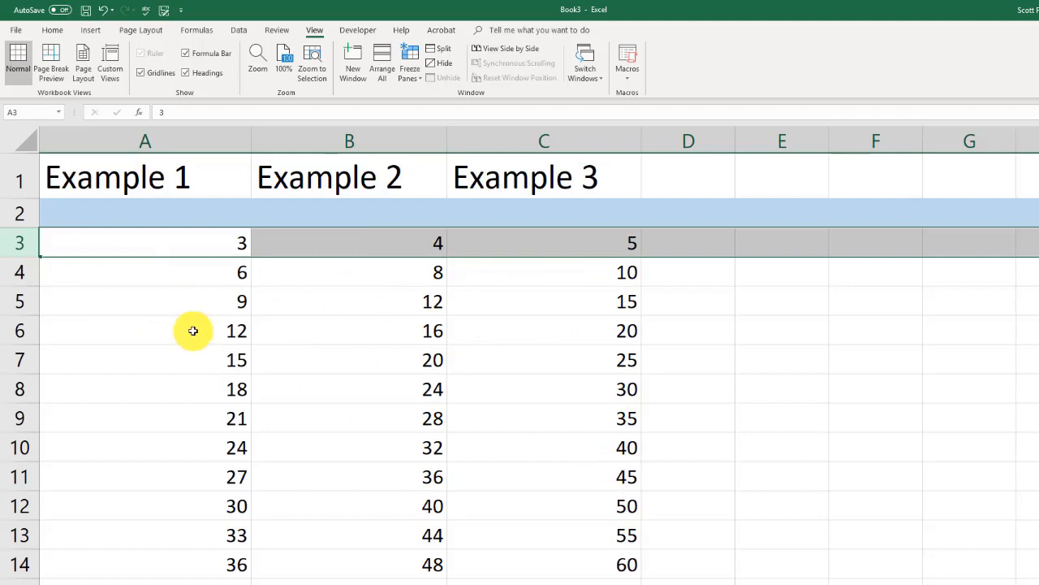
{"action": "mouse_move", "coordinate": [56, 266]}
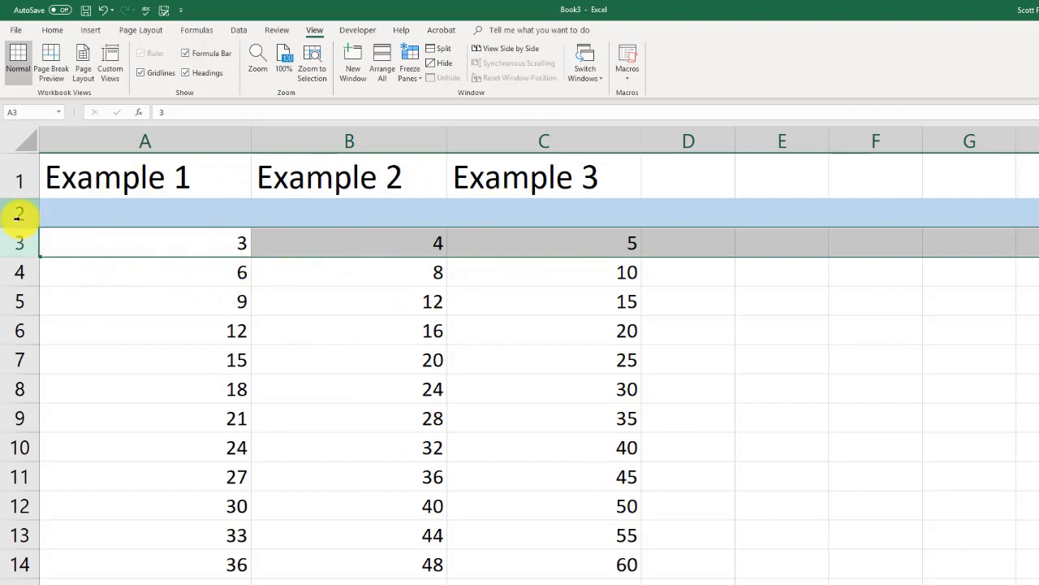
- Select column A and apply Freeze First Column so Example 1 stays visible, then select B3
{"action": "left_click", "coordinate": [409, 60]}
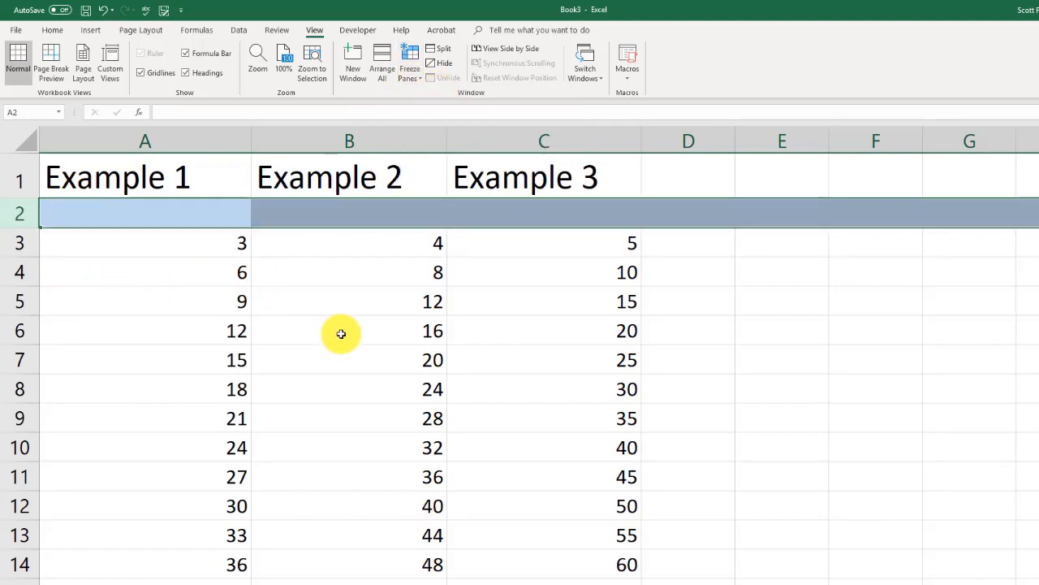
{"action": "left_click", "coordinate": [145, 140]}
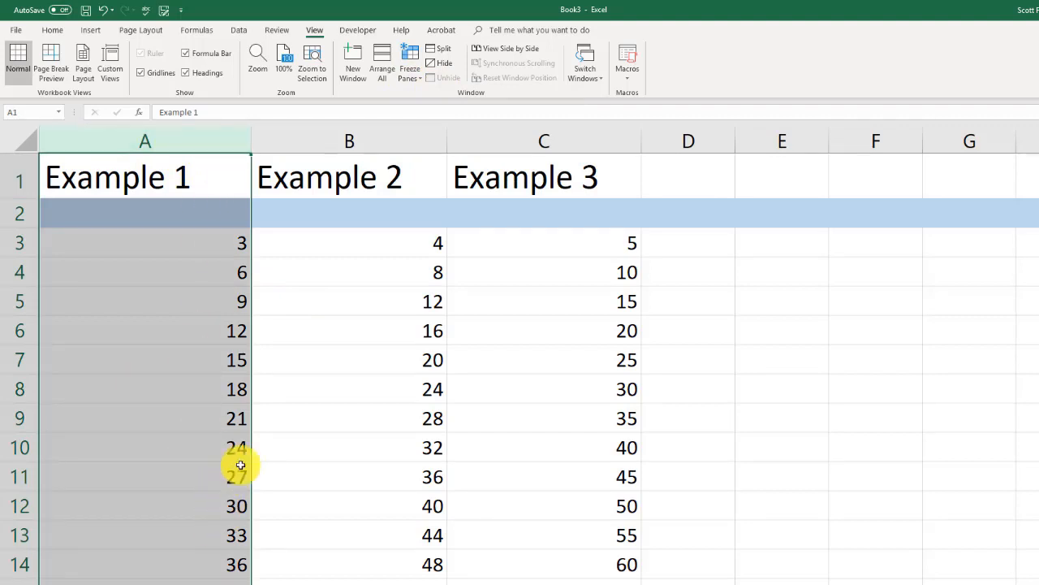
{"action": "left_click", "coordinate": [410, 62]}
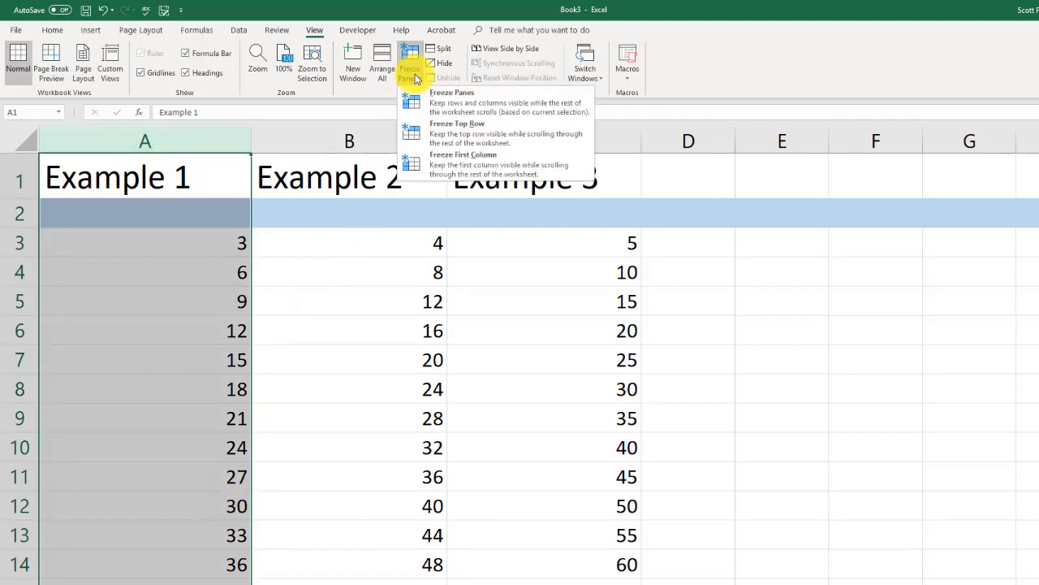
{"action": "mouse_move", "coordinate": [483, 162]}
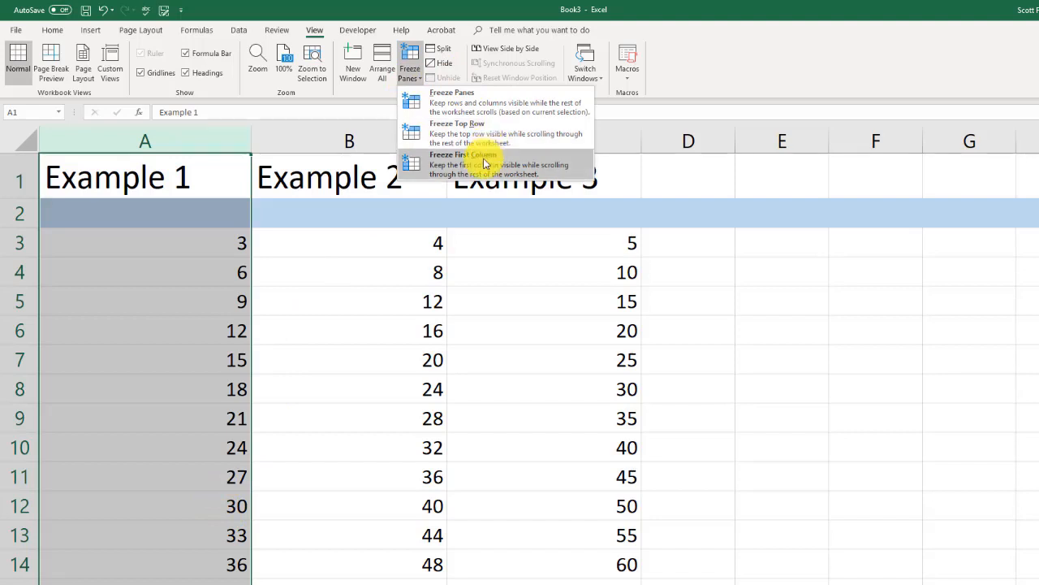
{"action": "left_click", "coordinate": [462, 164]}
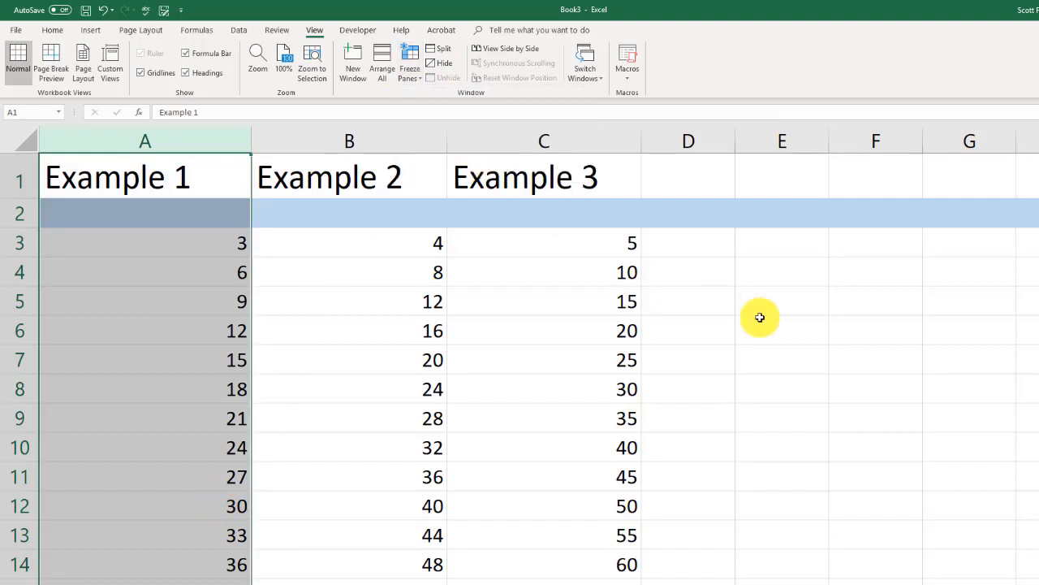
{"action": "mouse_move", "coordinate": [148, 334]}
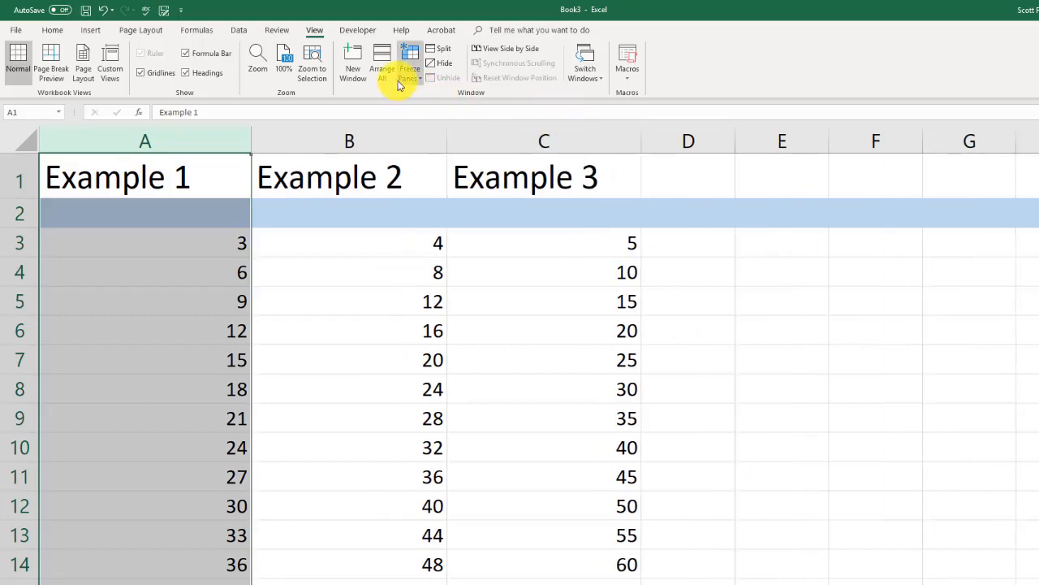
{"action": "left_click", "coordinate": [349, 243]}
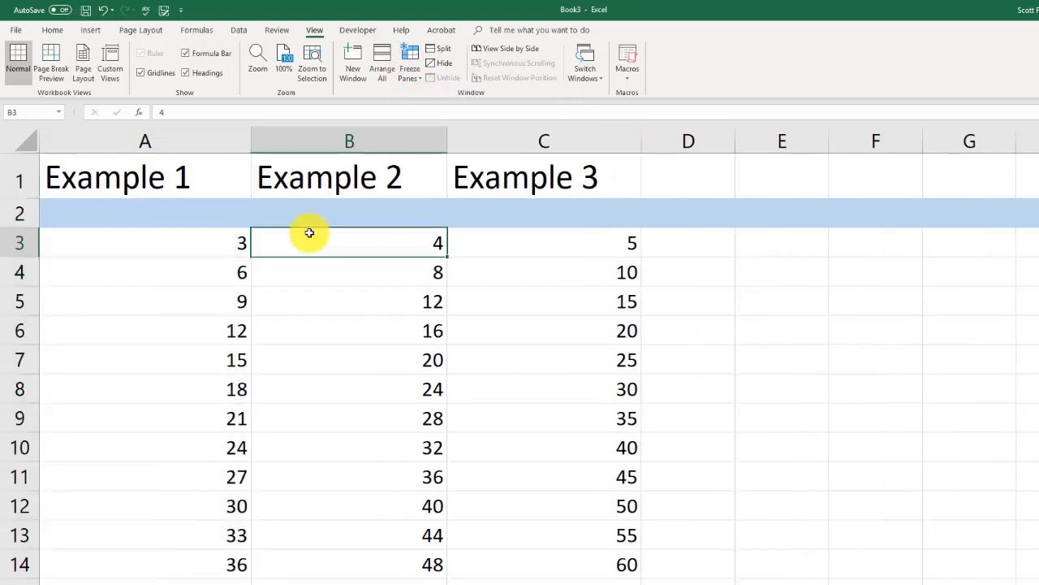
{"action": "mouse_move", "coordinate": [177, 274]}
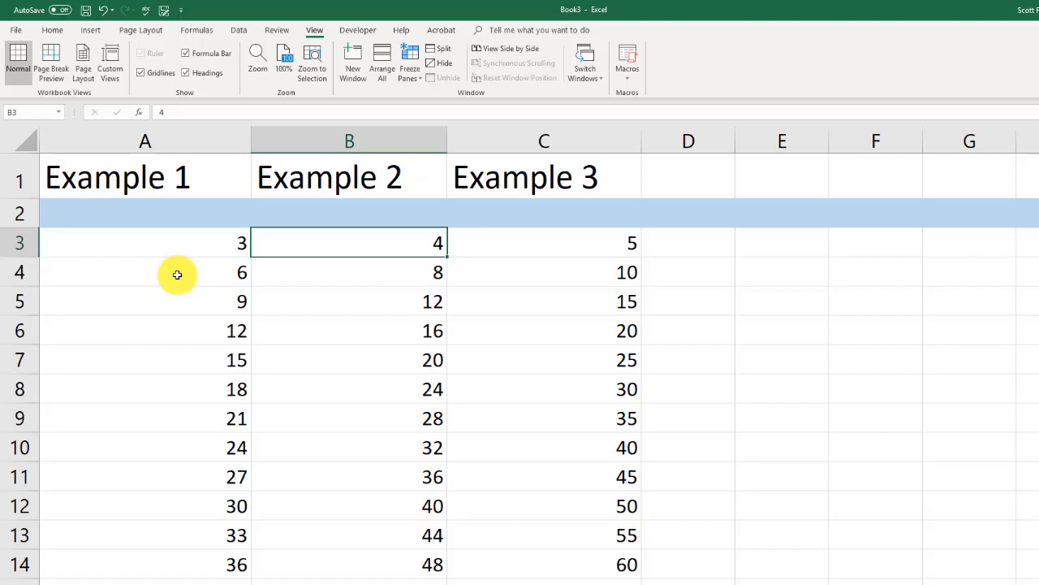